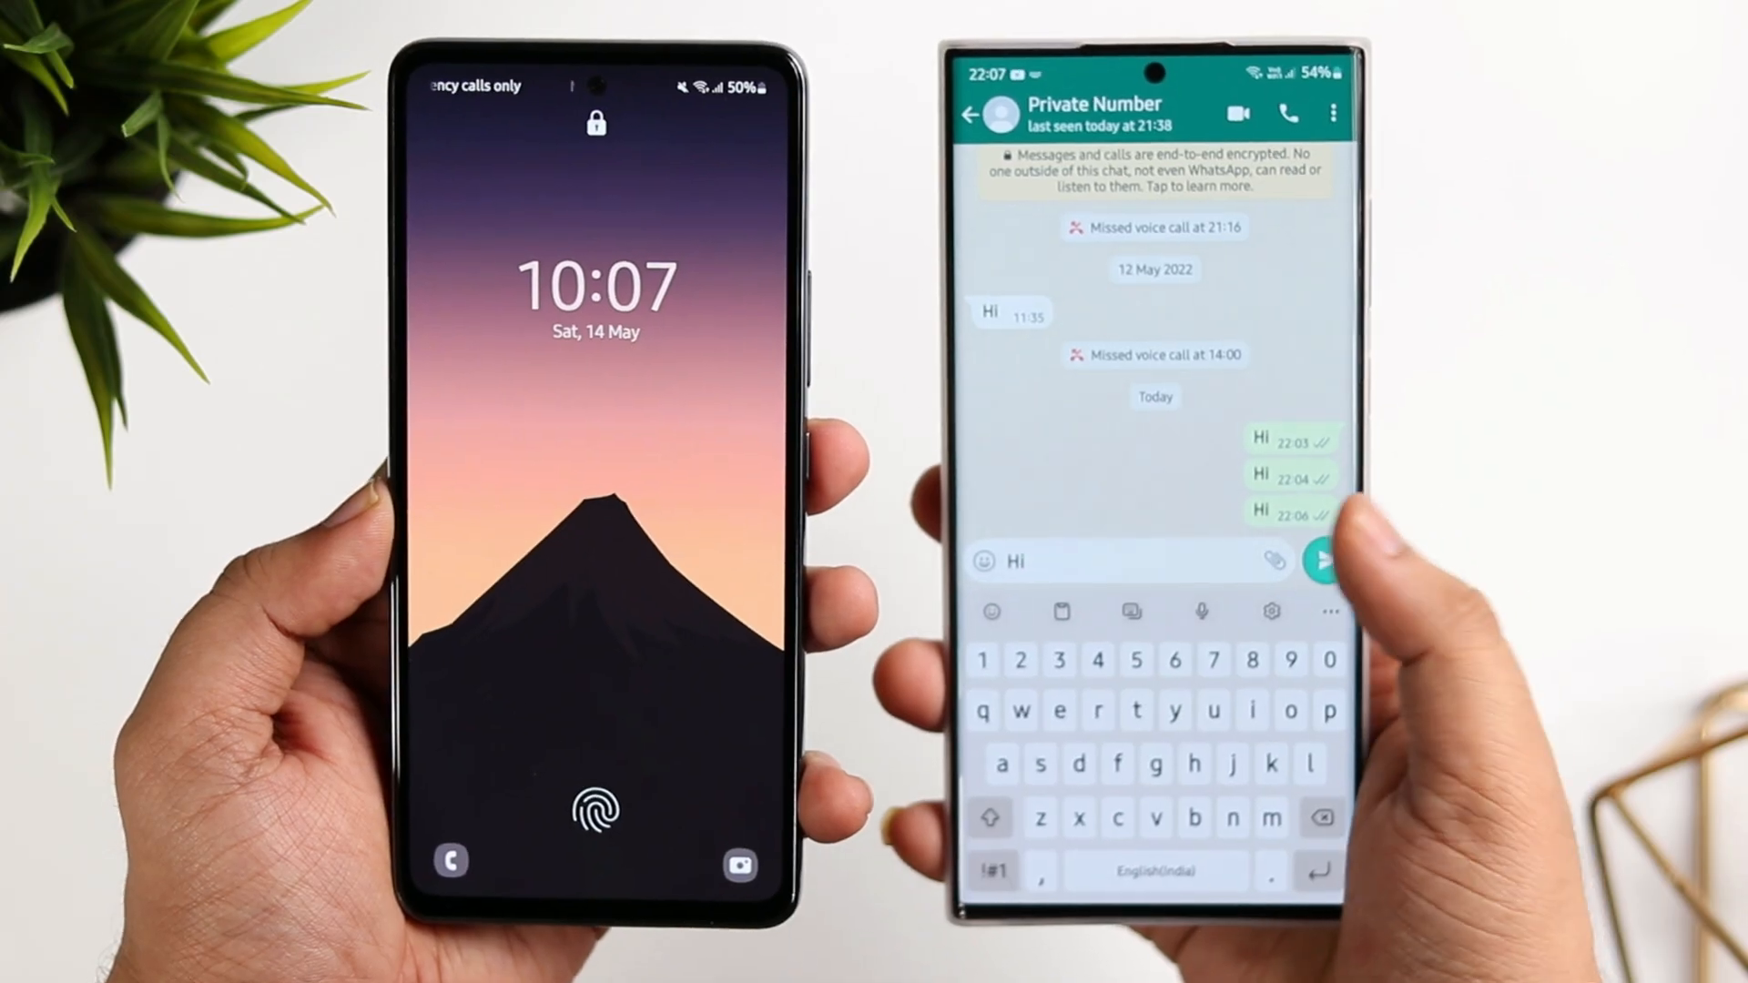
Install Notification light for Samsung by Jawomo from the Play Store and launch it.
click(1320, 559)
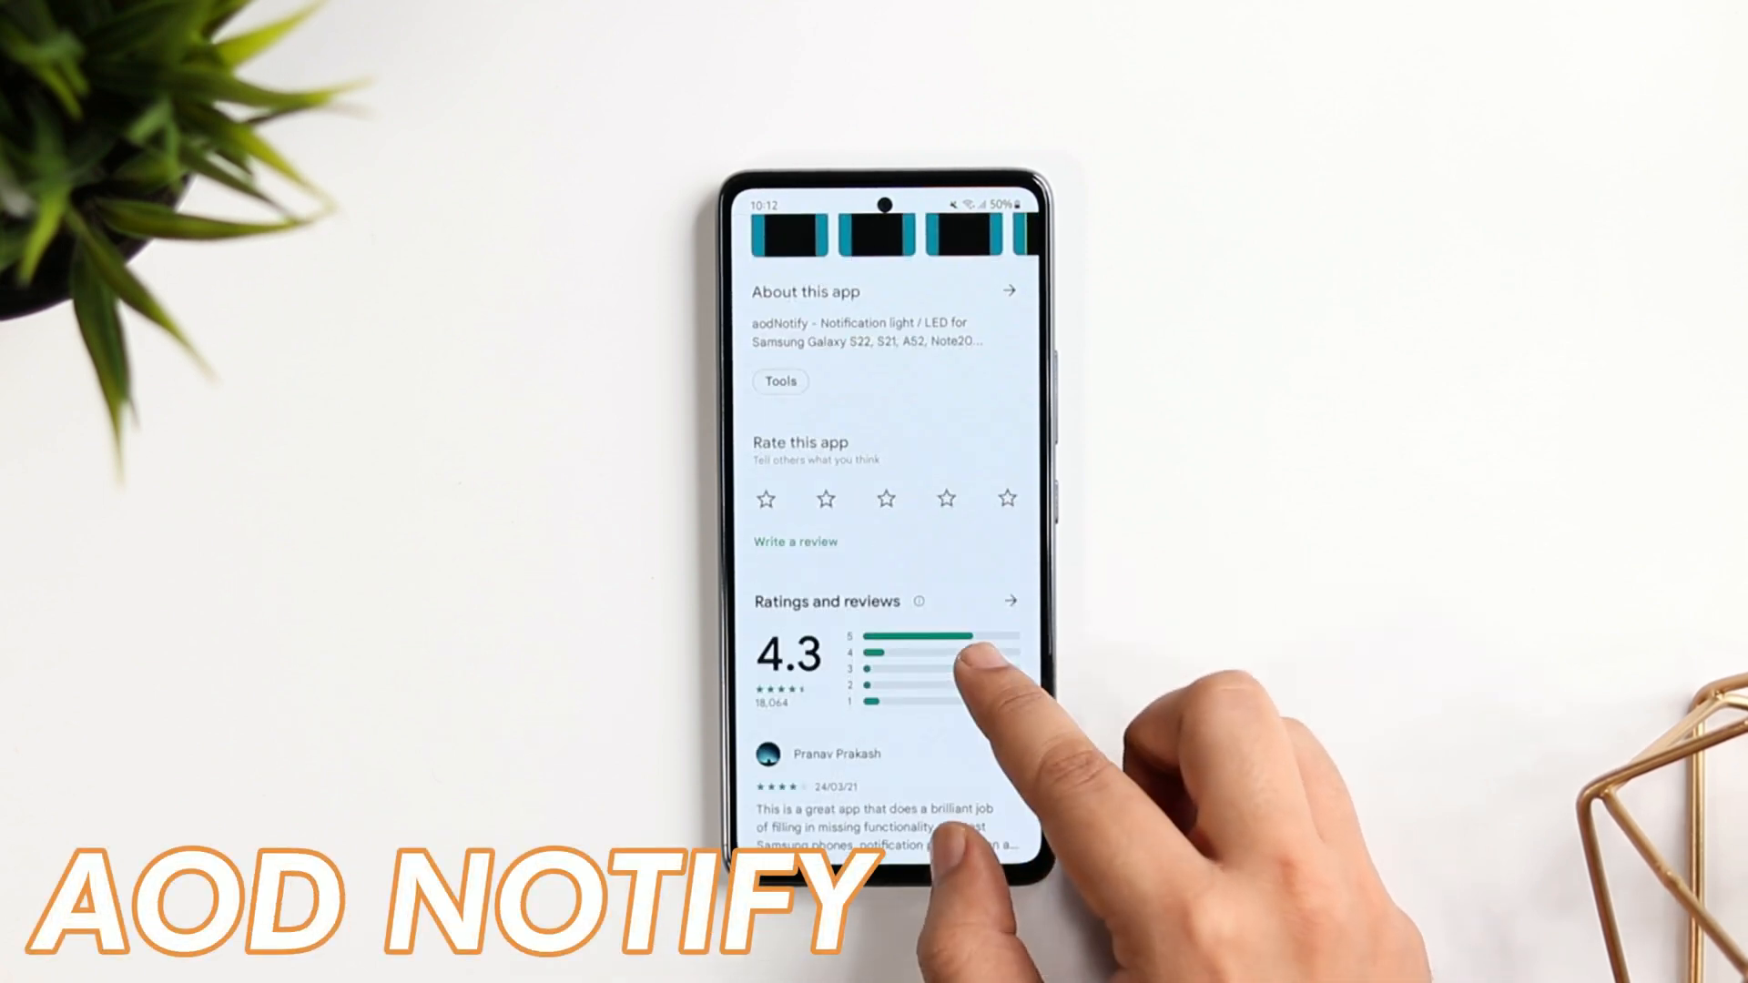
scroll(down, 3)
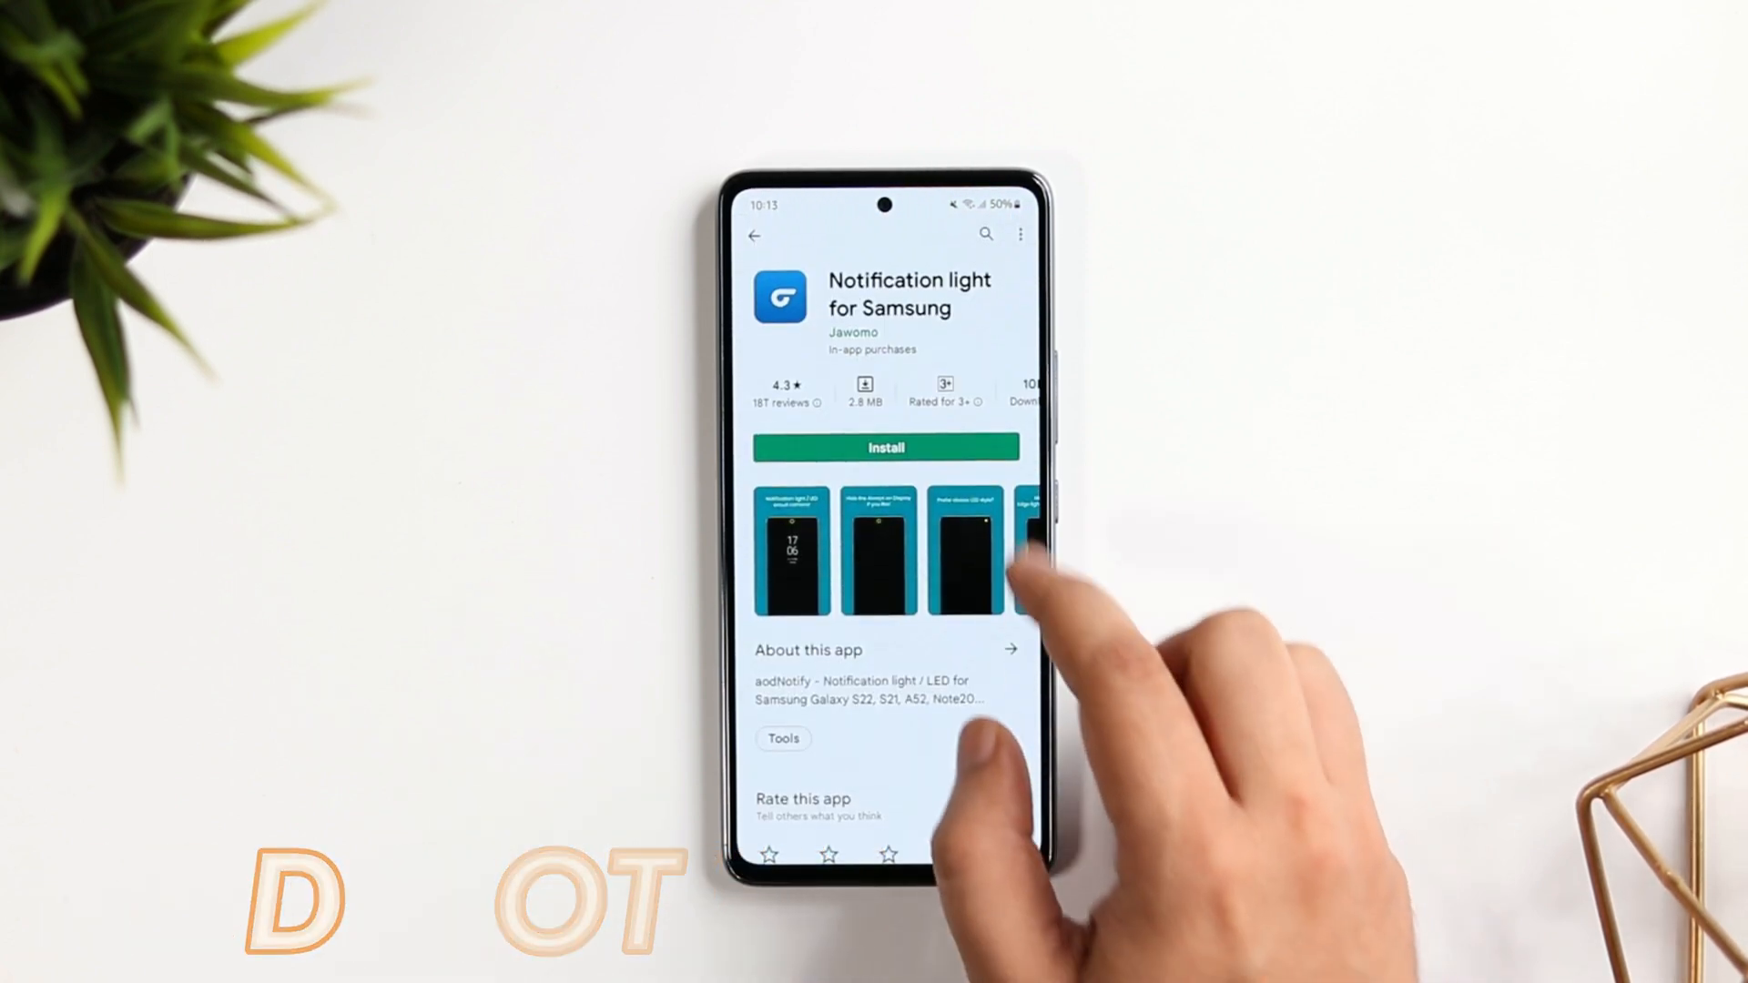
click(885, 448)
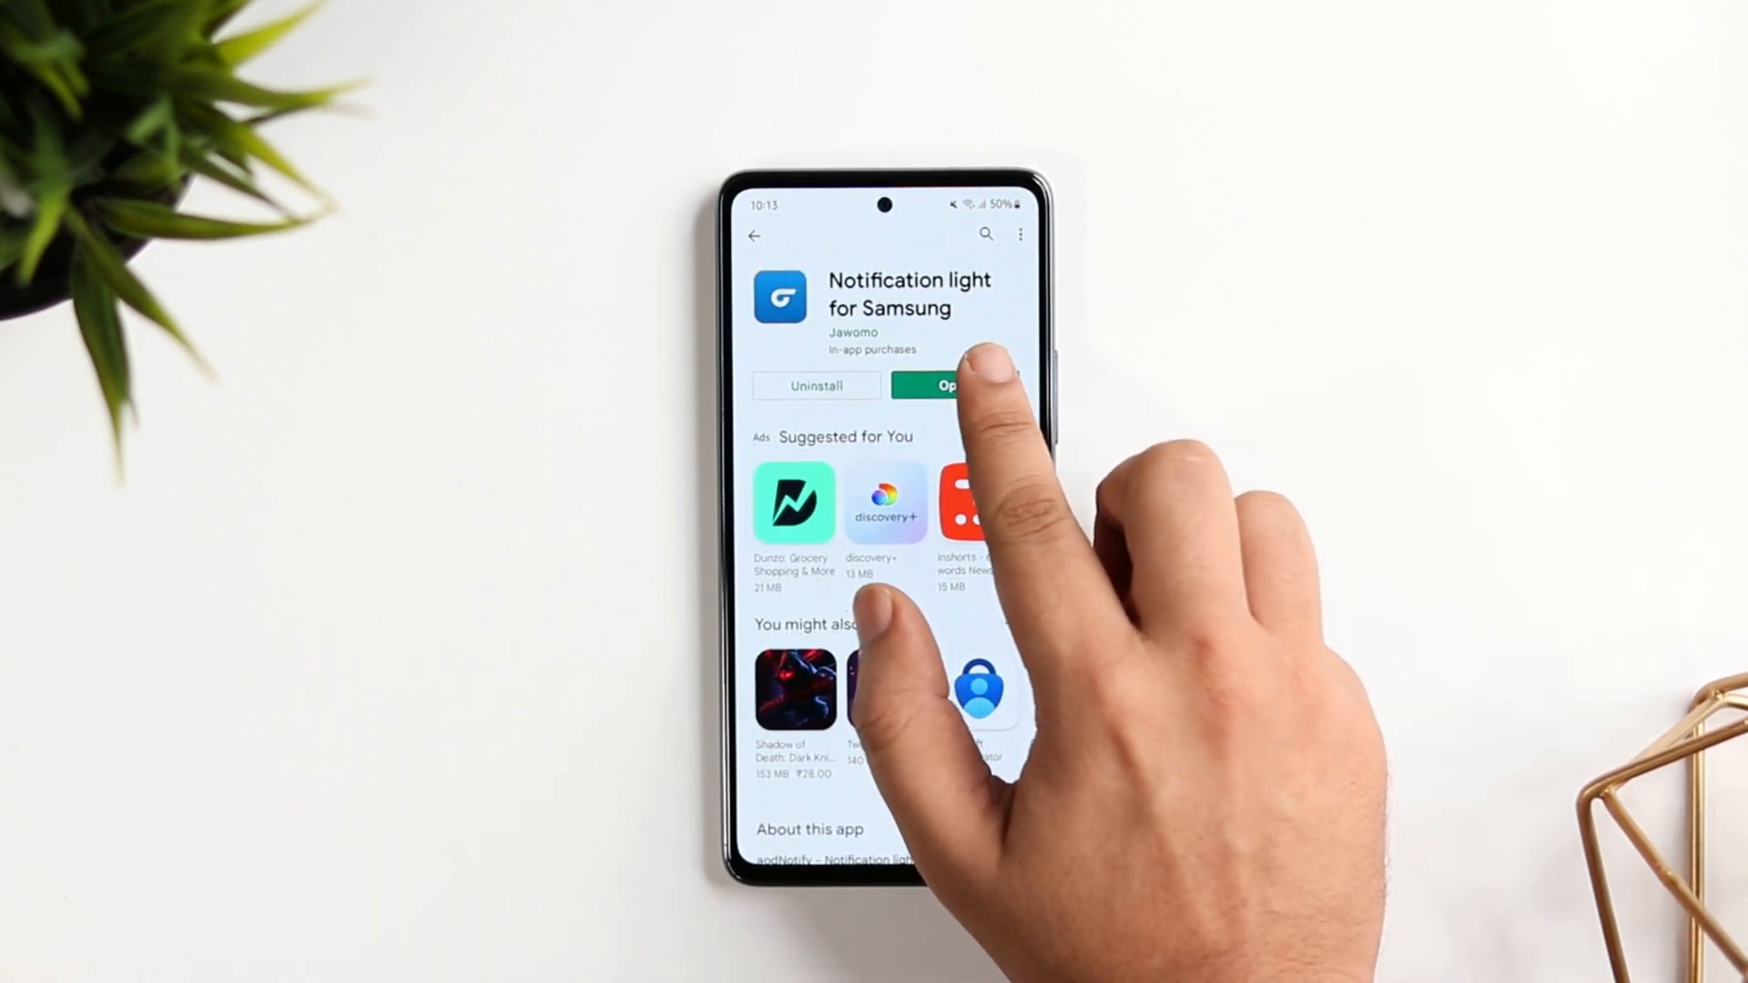
click(942, 386)
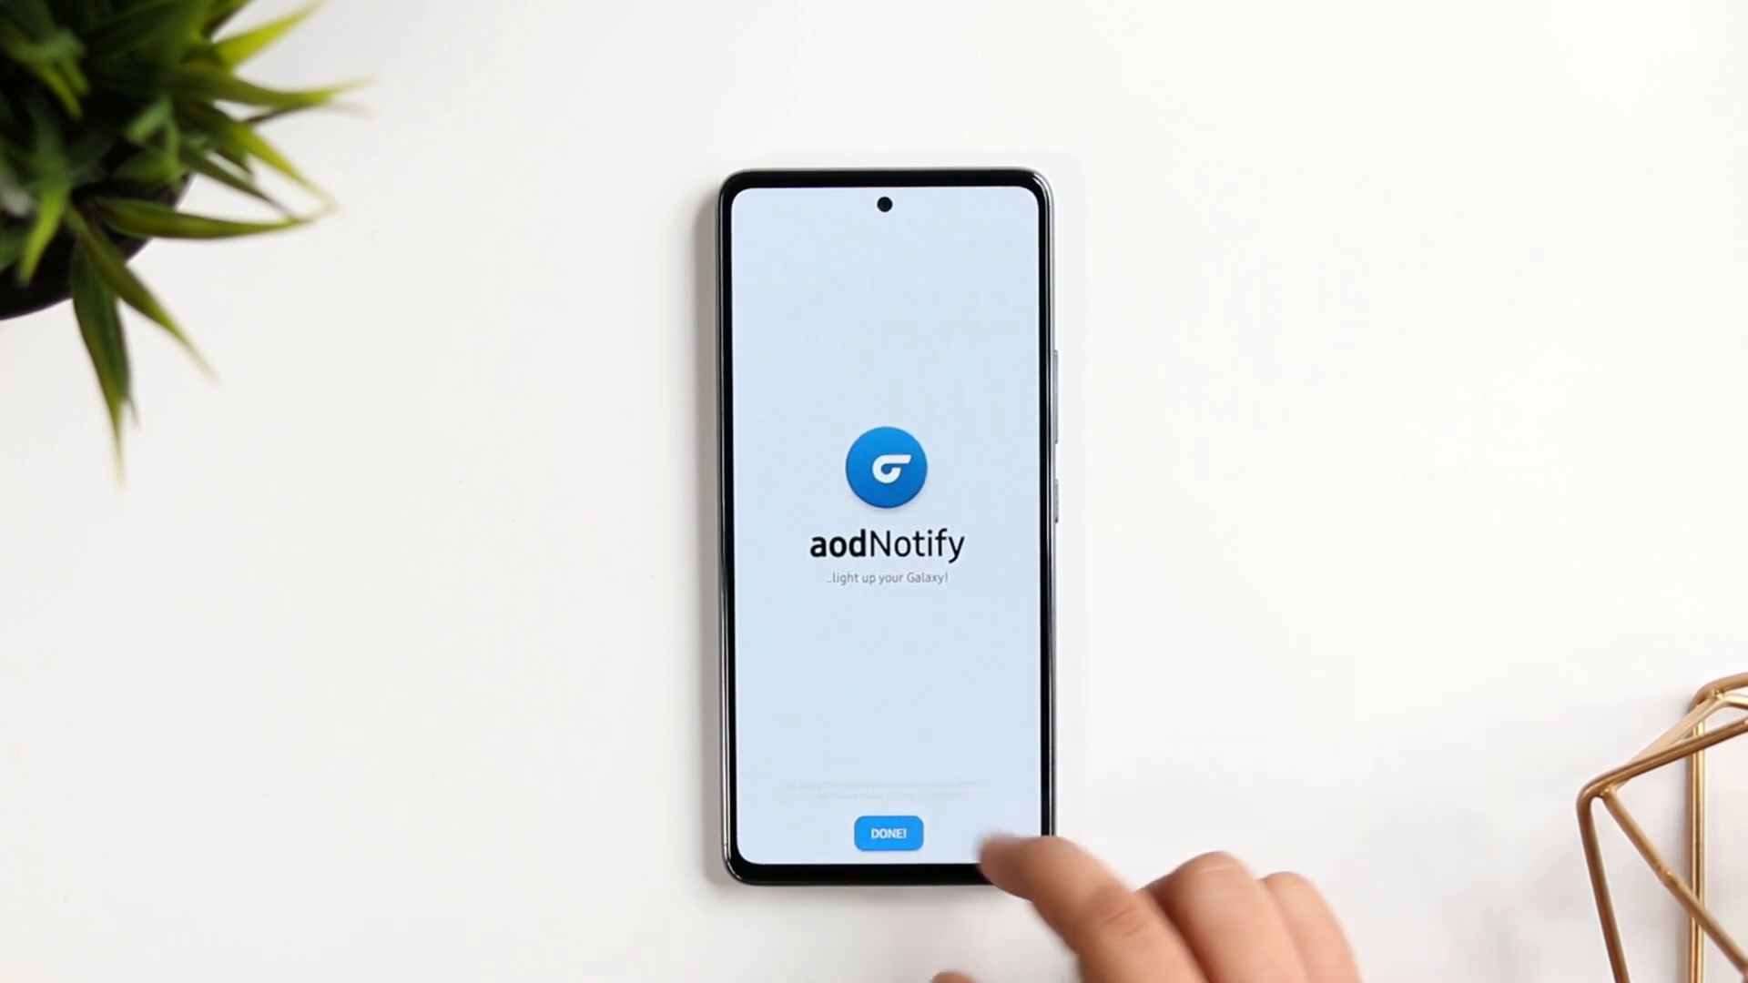
Dismiss the welcome screen and enable an app in the Select apps list to trigger the light.
click(889, 834)
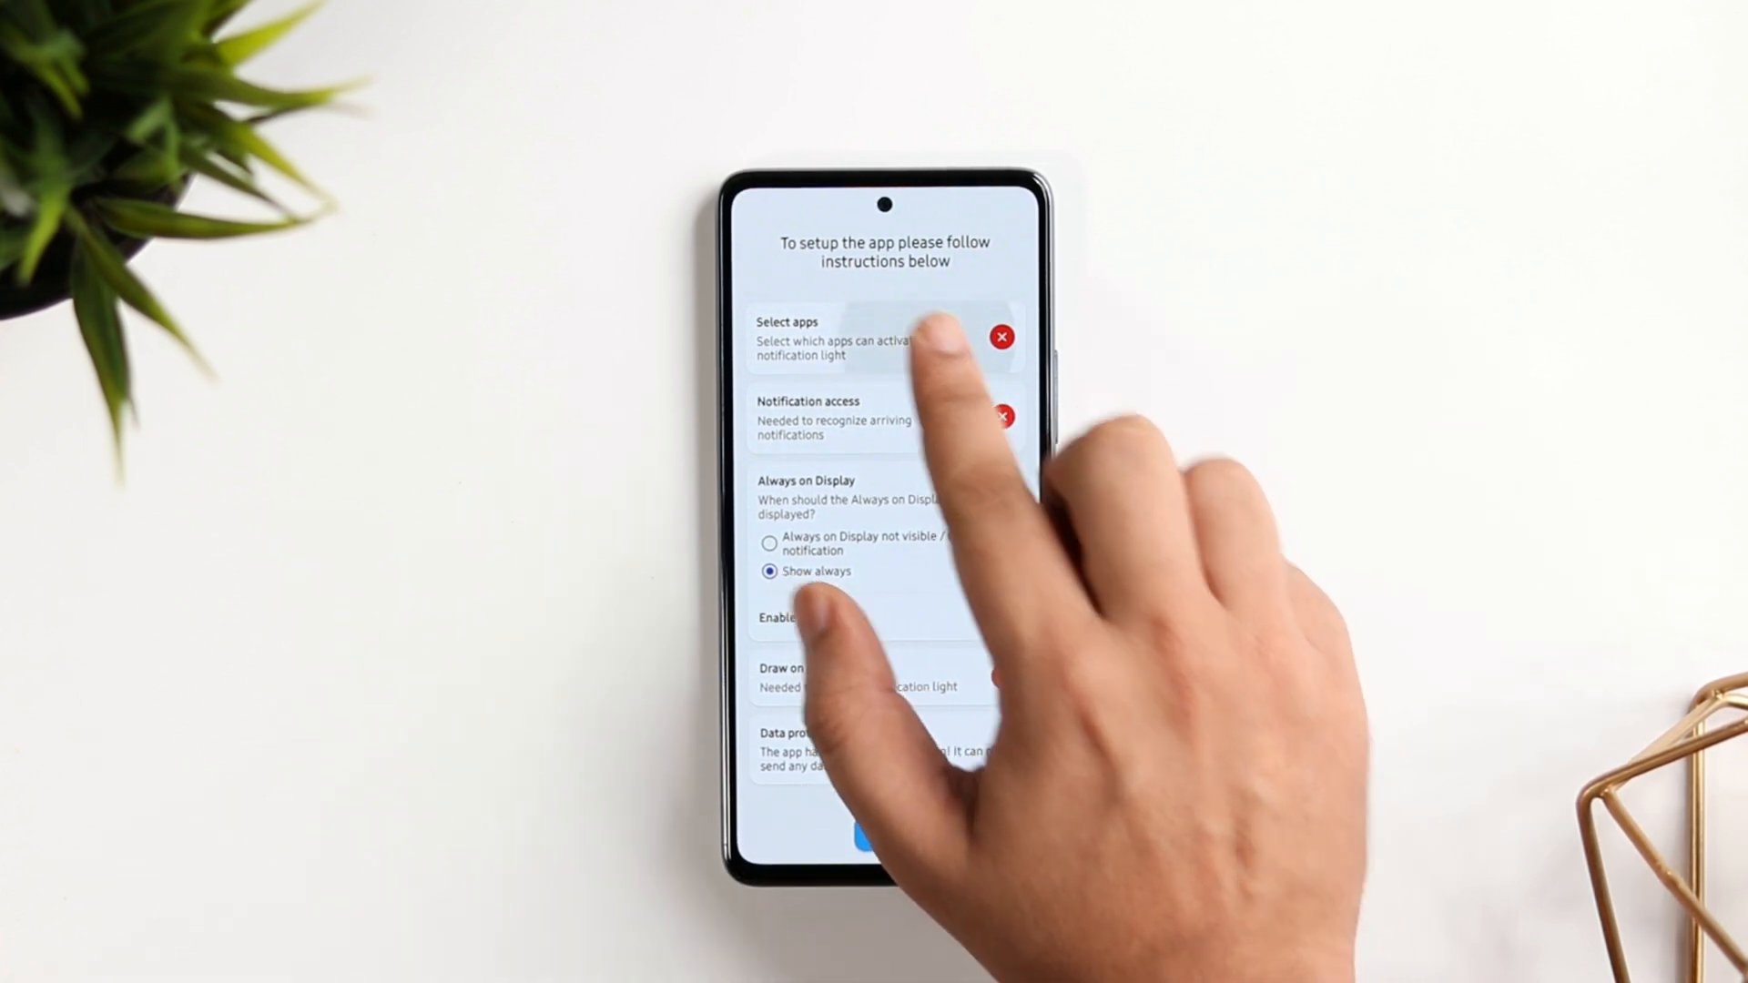
click(881, 339)
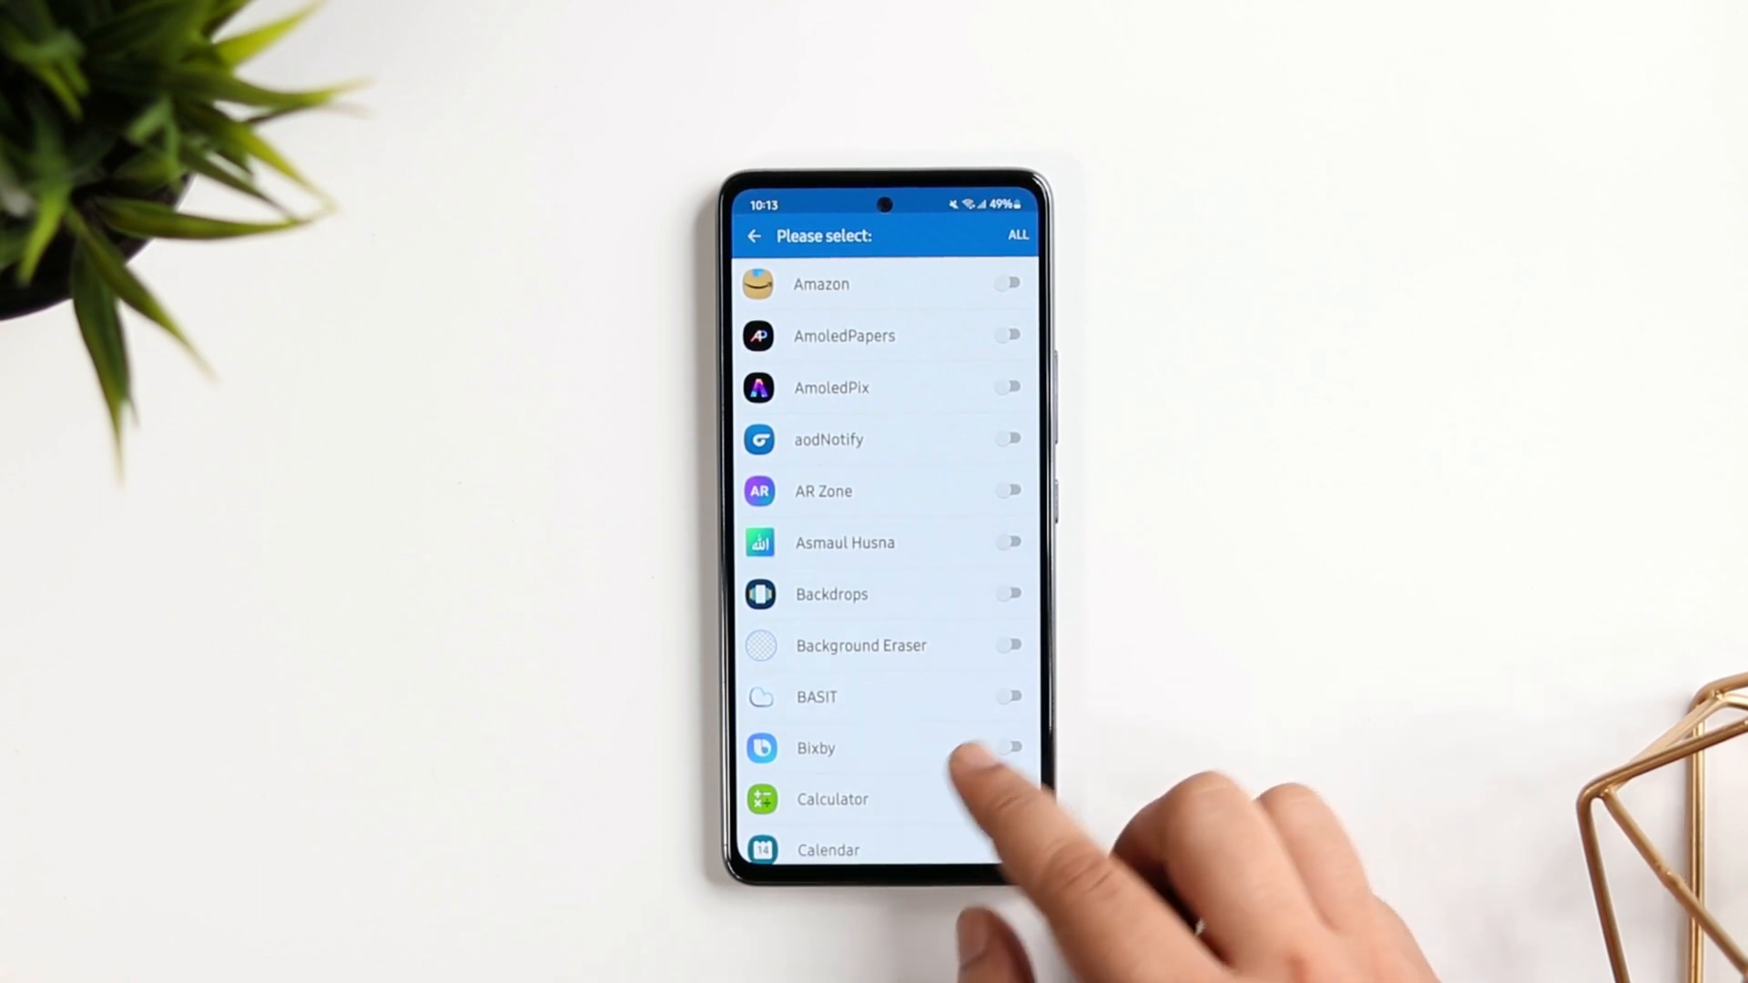
scroll(down, 3)
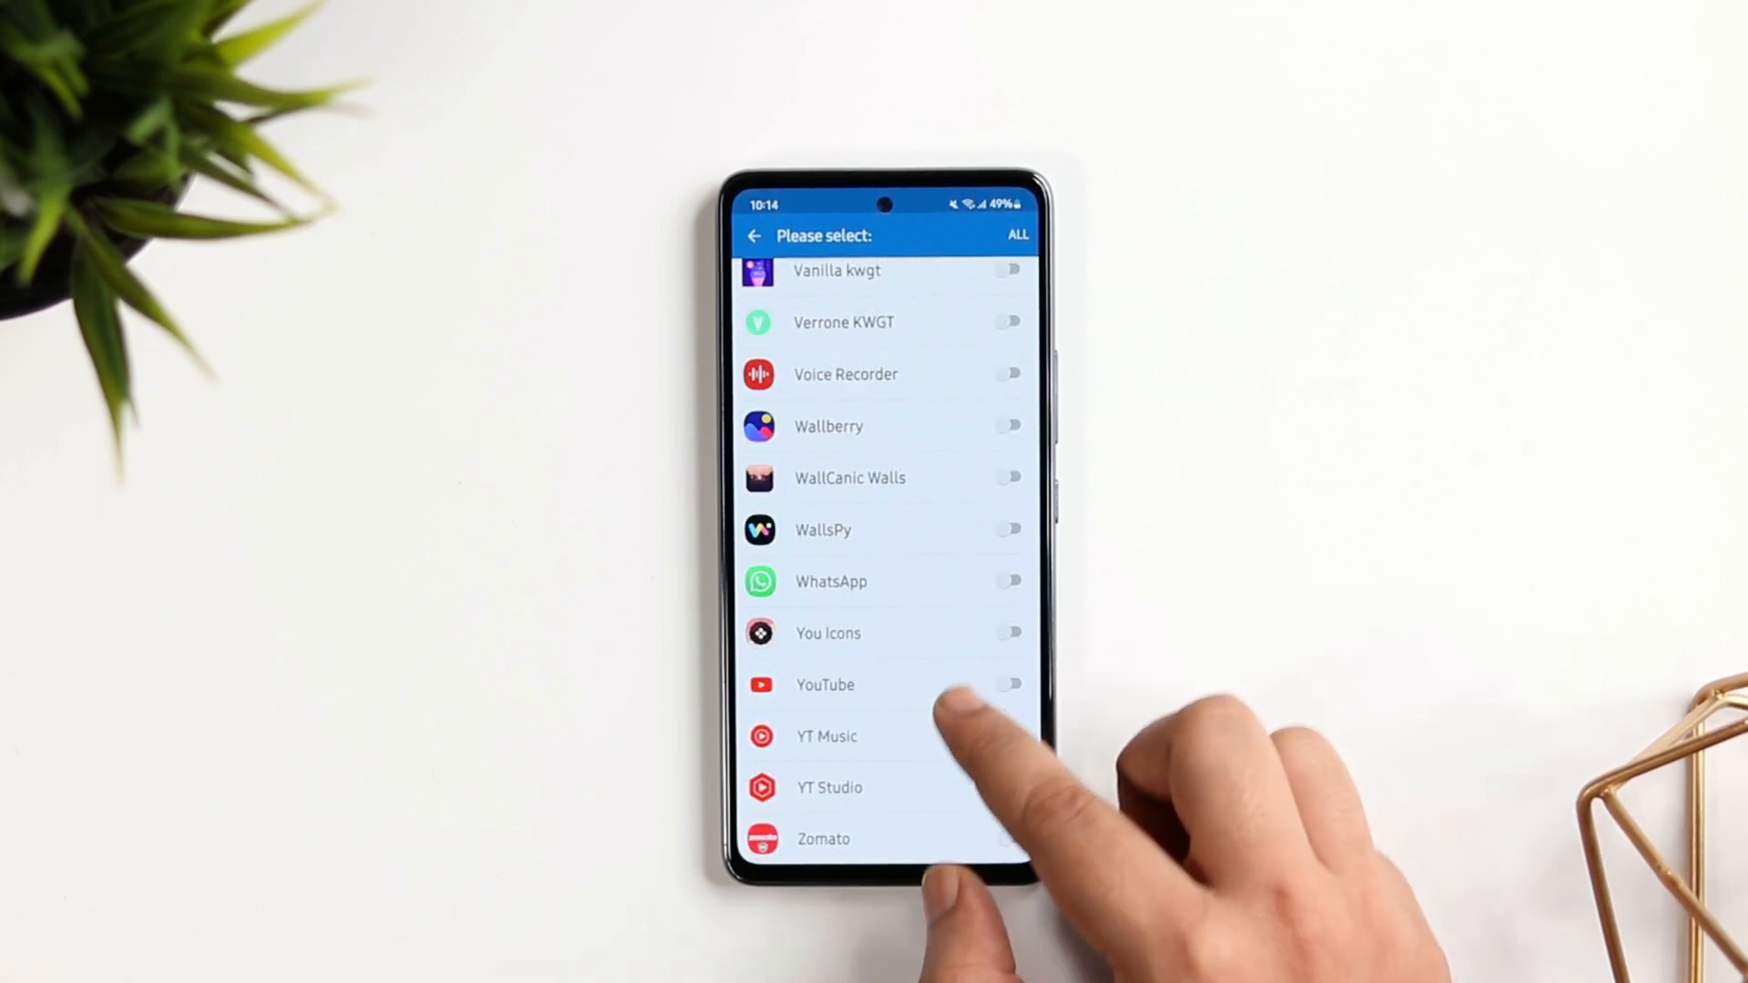
scroll(down, 3)
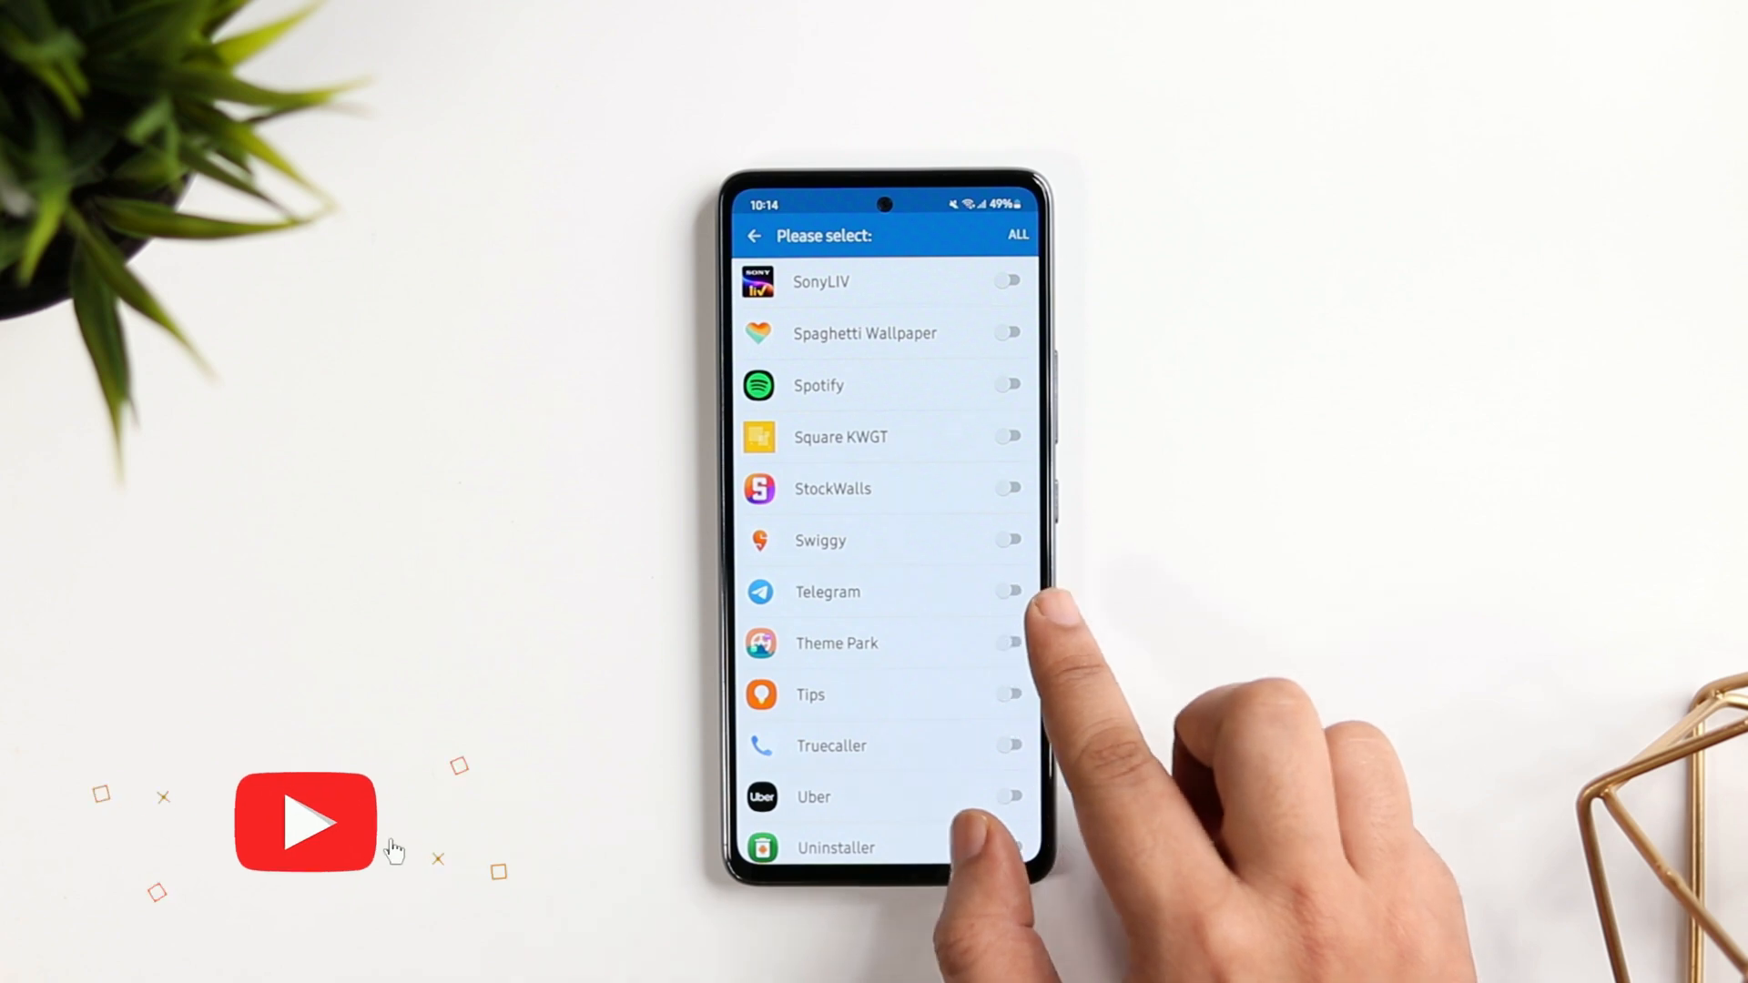
click(1008, 591)
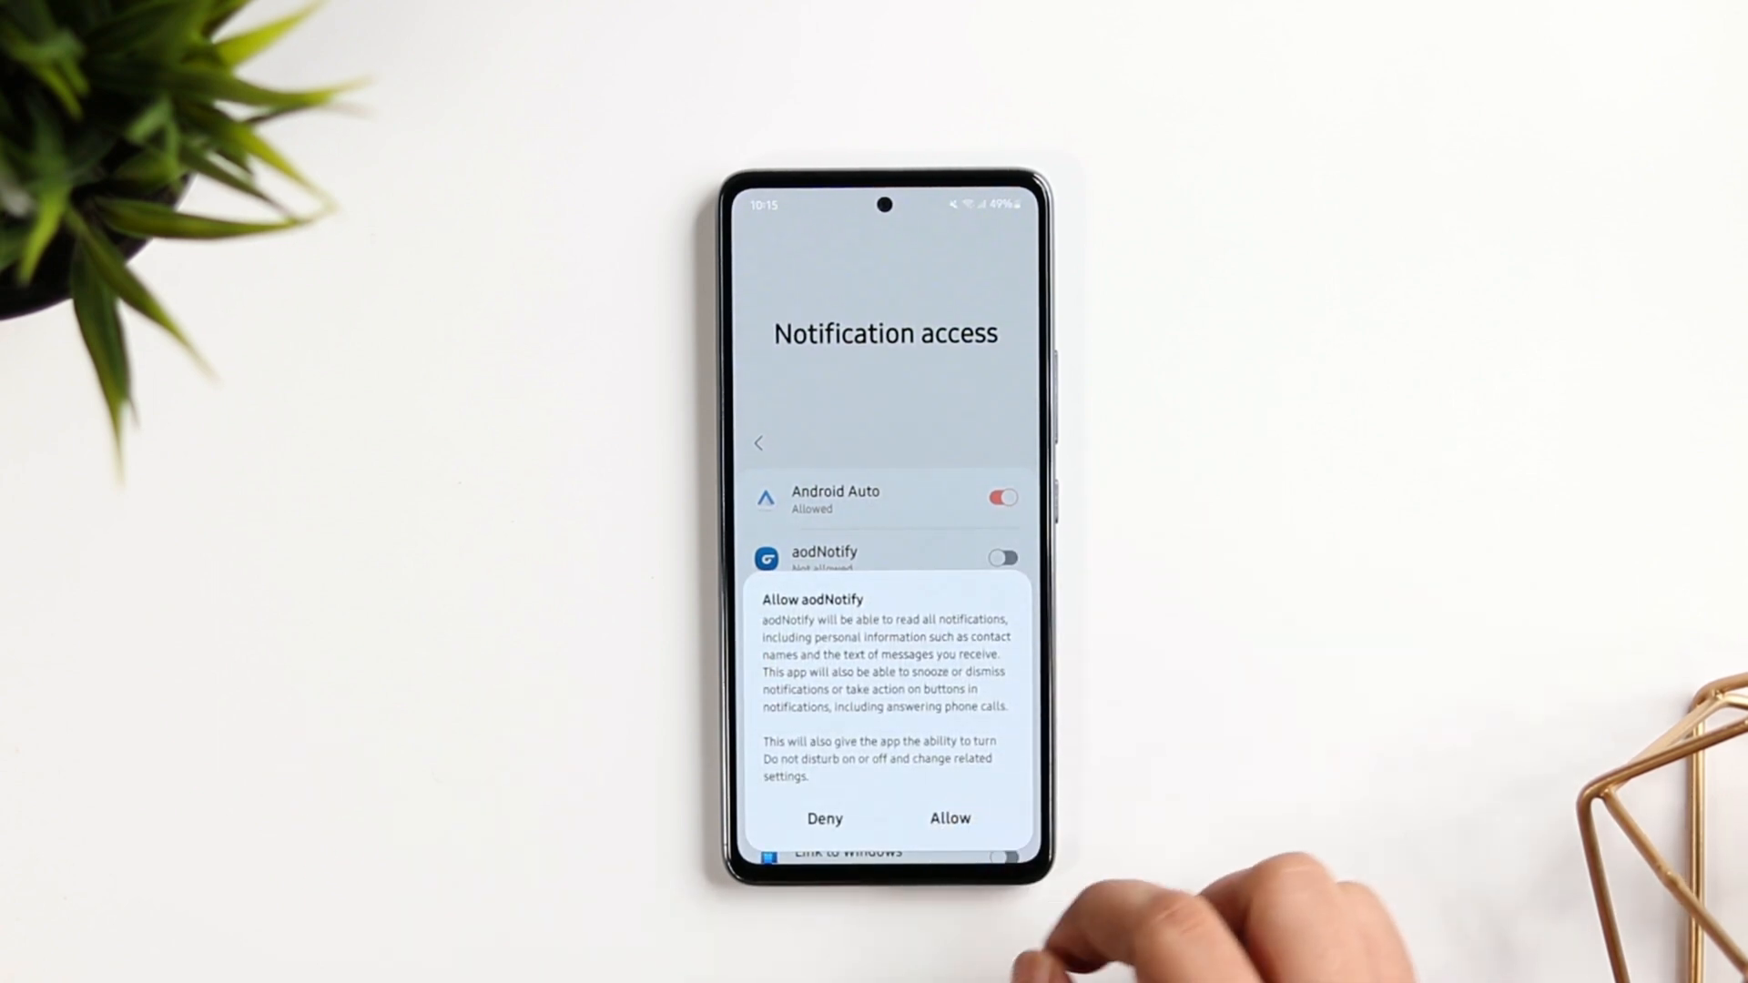
Grant aodNotify notification access, confirm Always On Display is on, and return to the checklist.
click(948, 817)
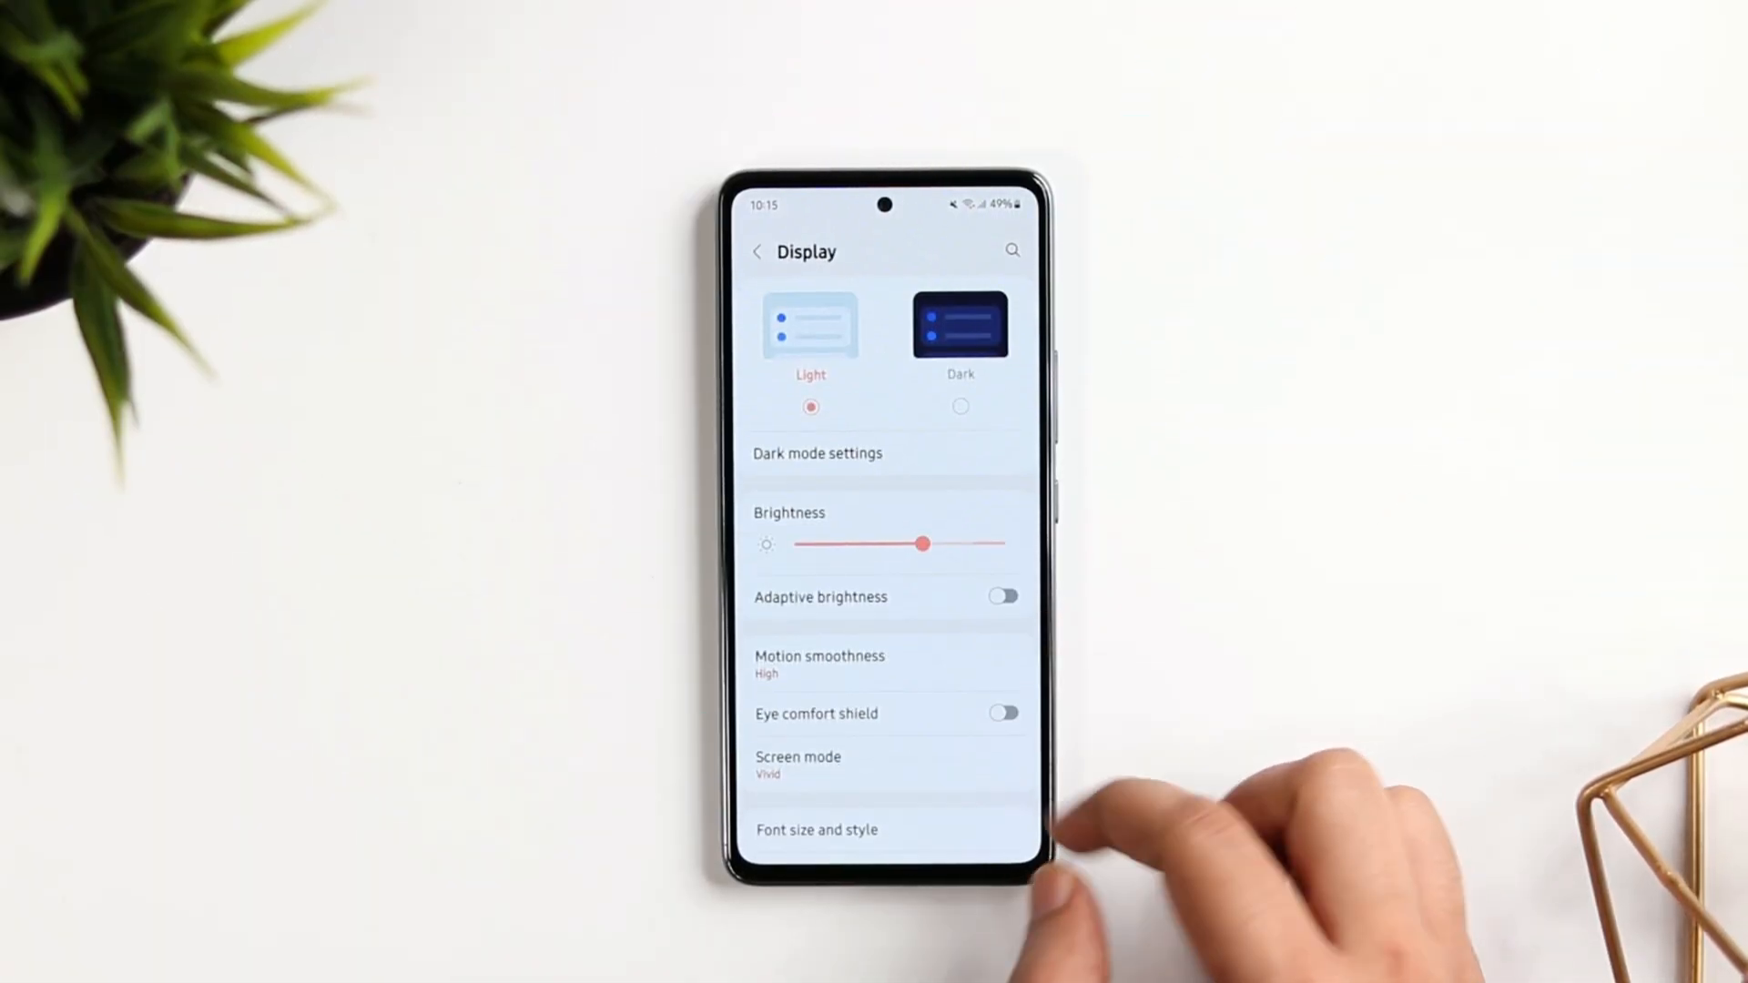
scroll(down, 3)
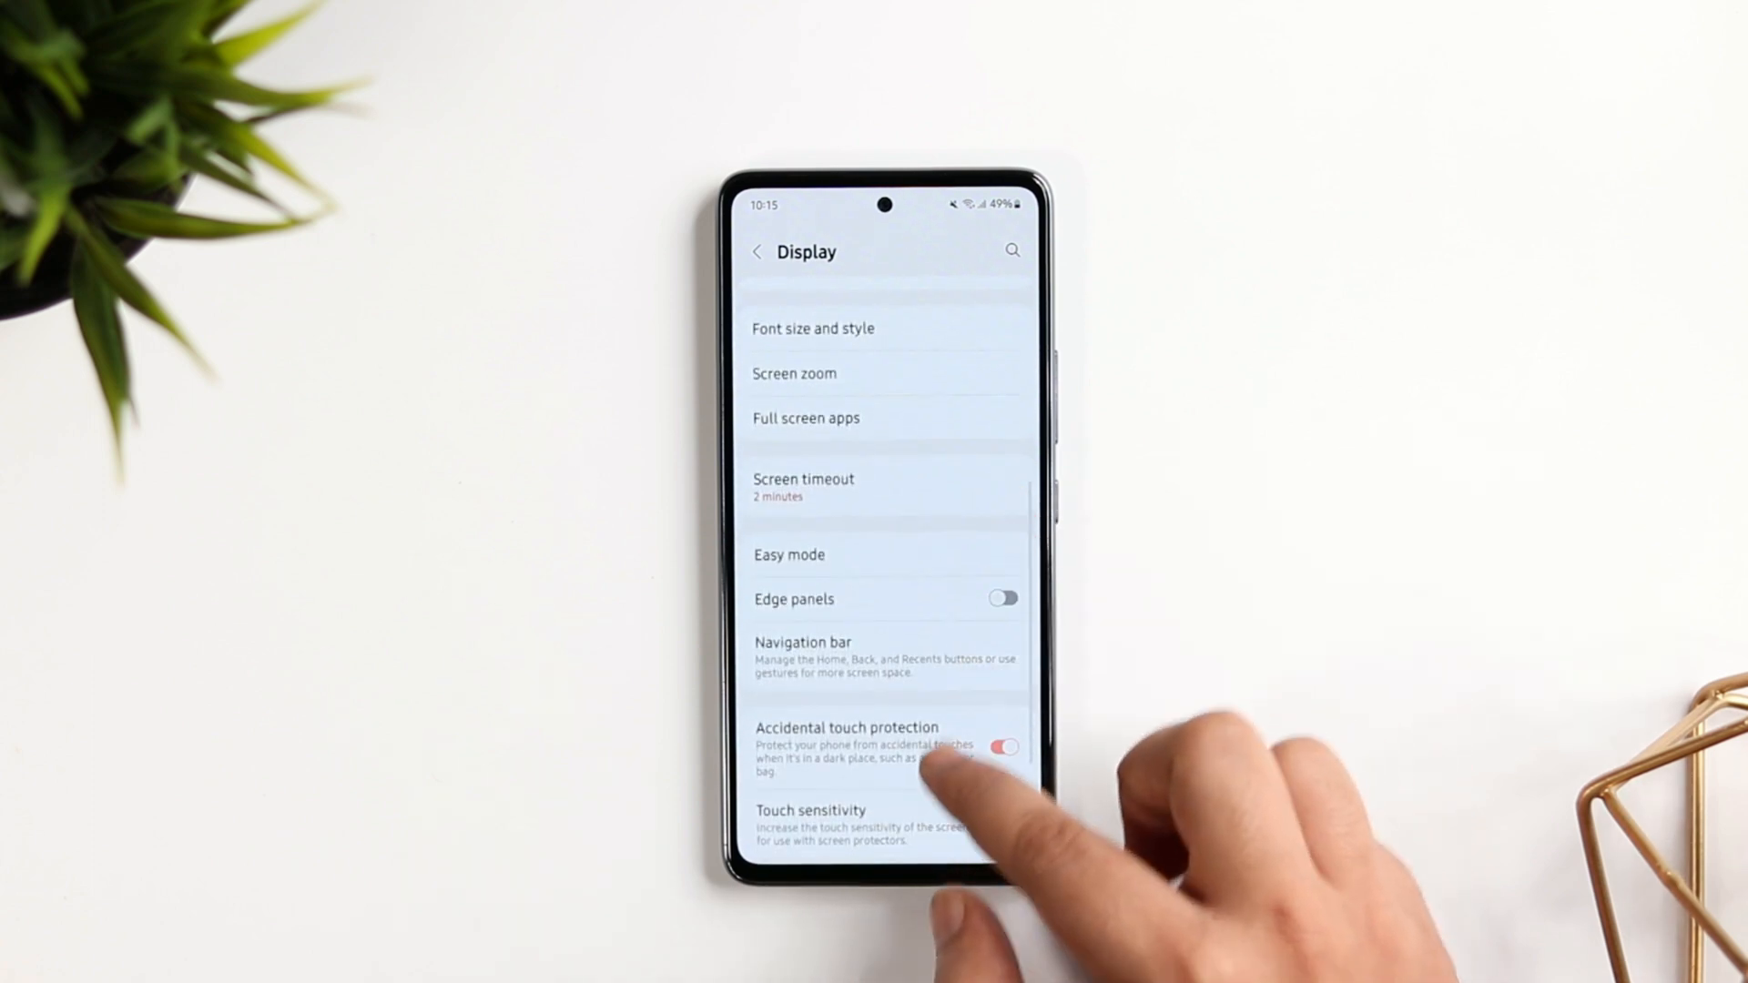
scroll(down, 3)
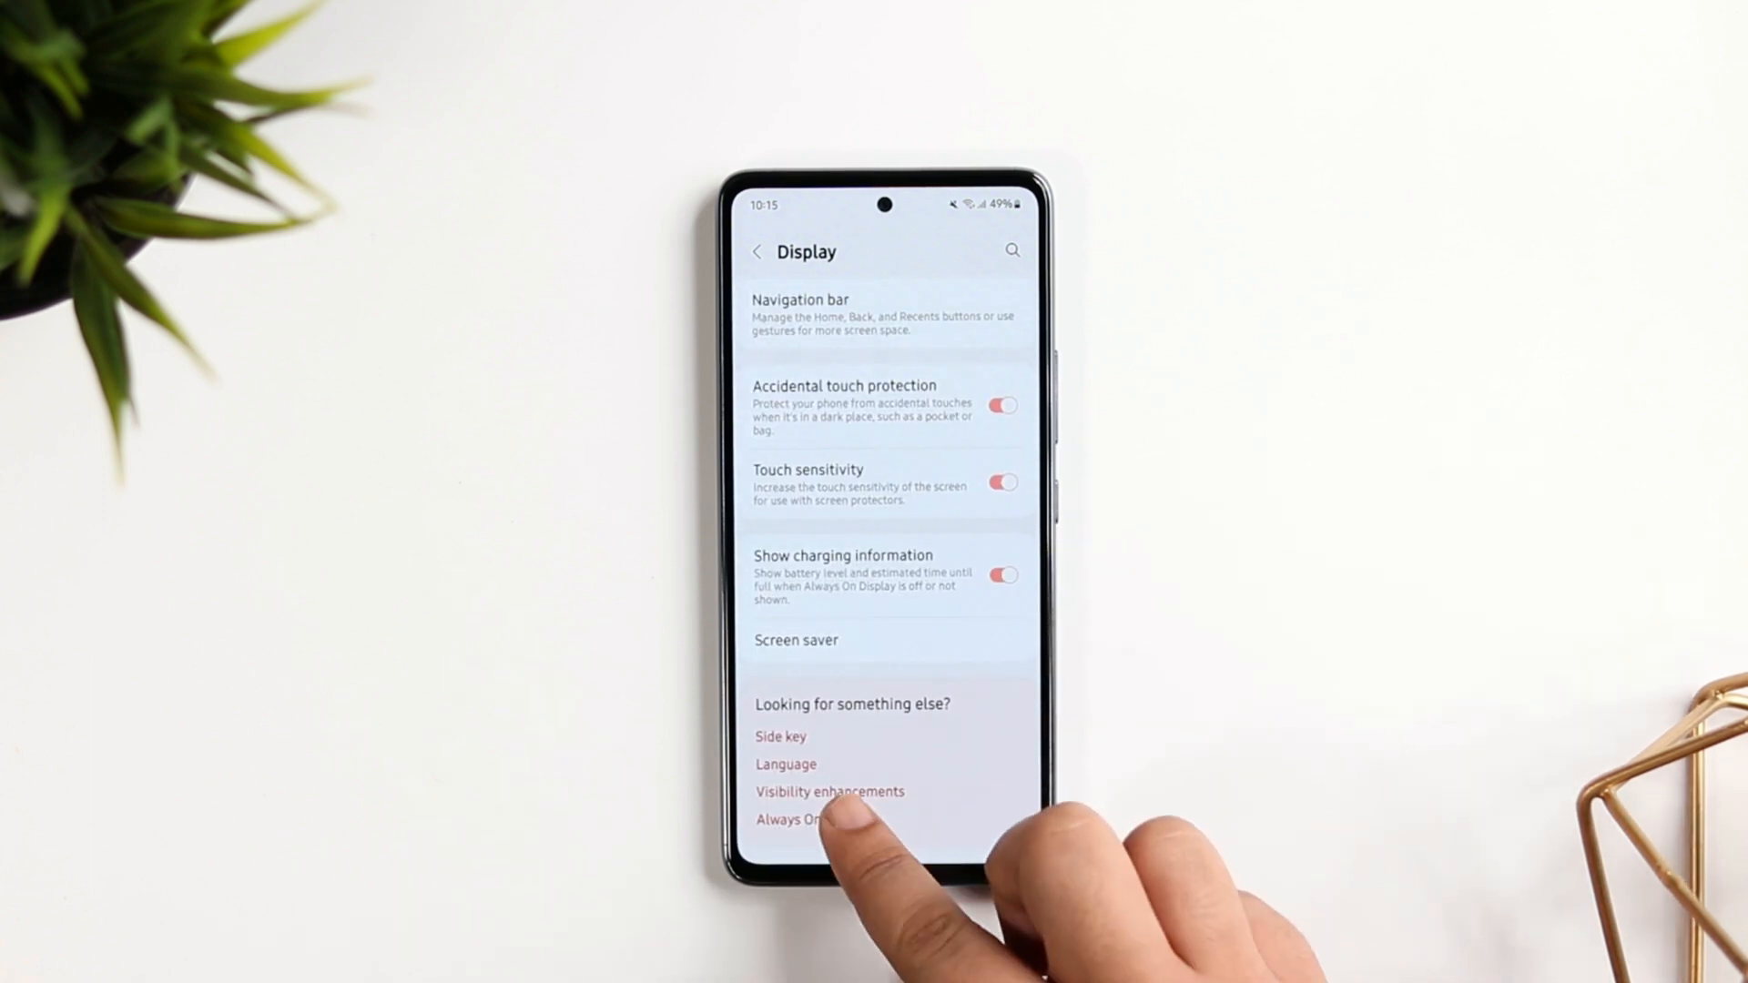
click(787, 819)
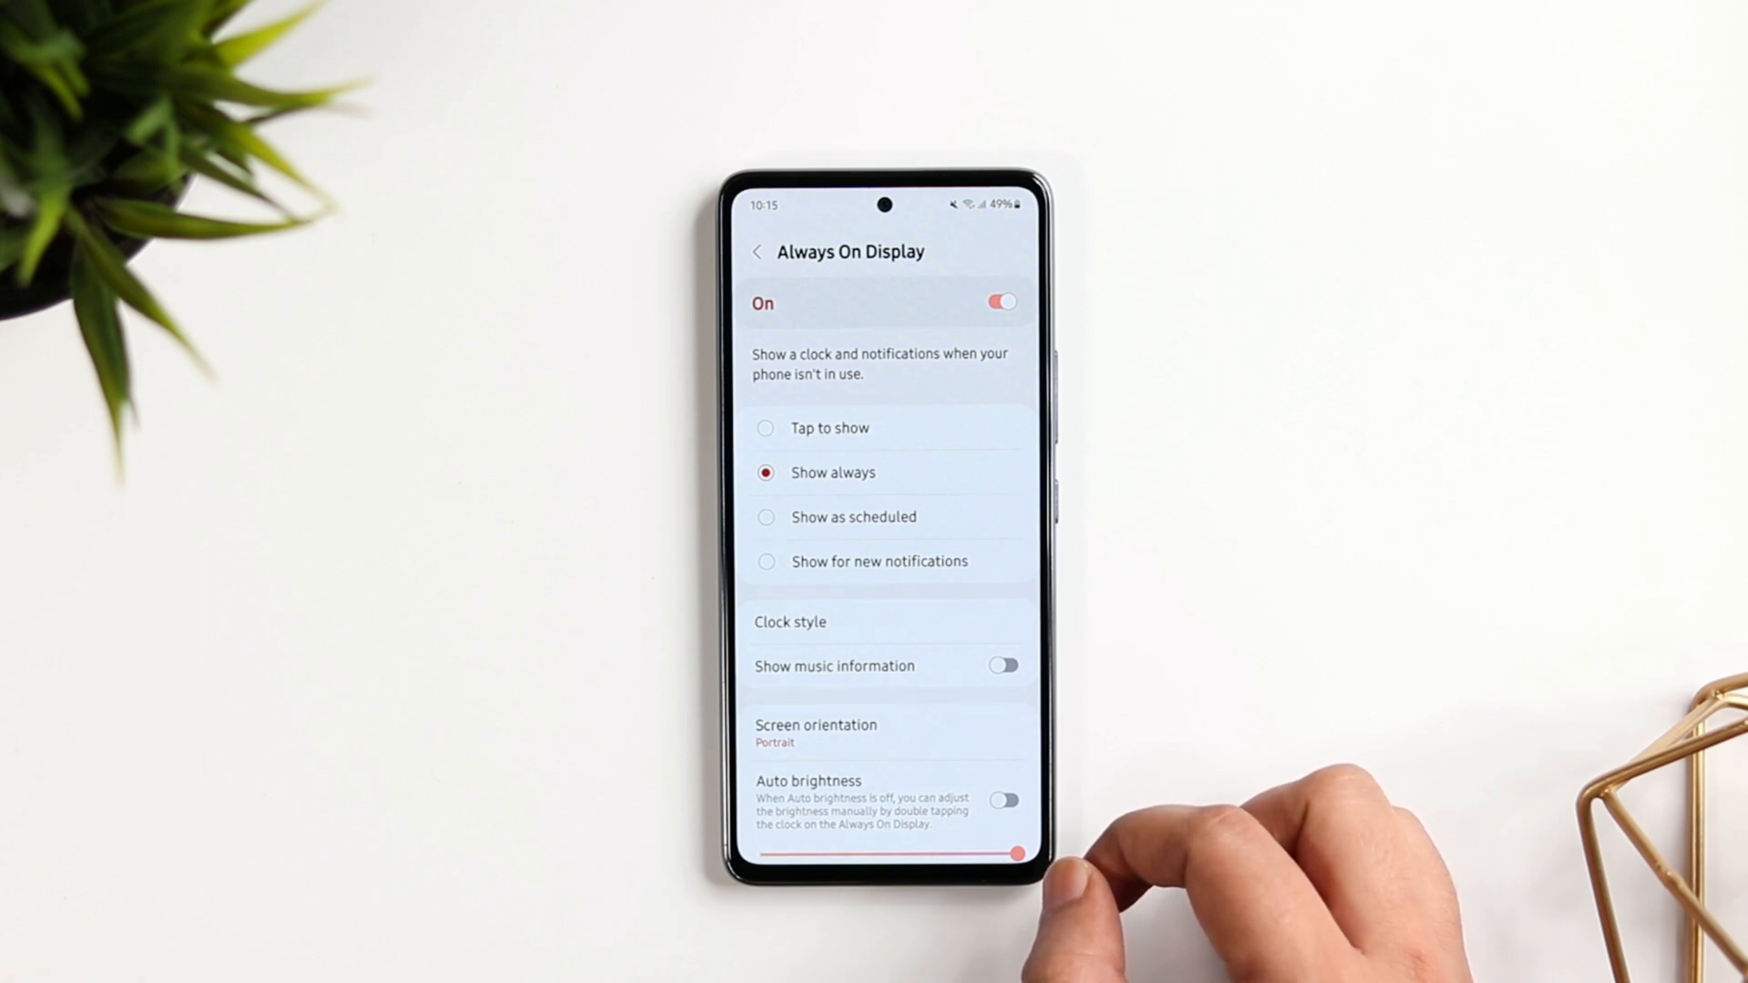
click(766, 426)
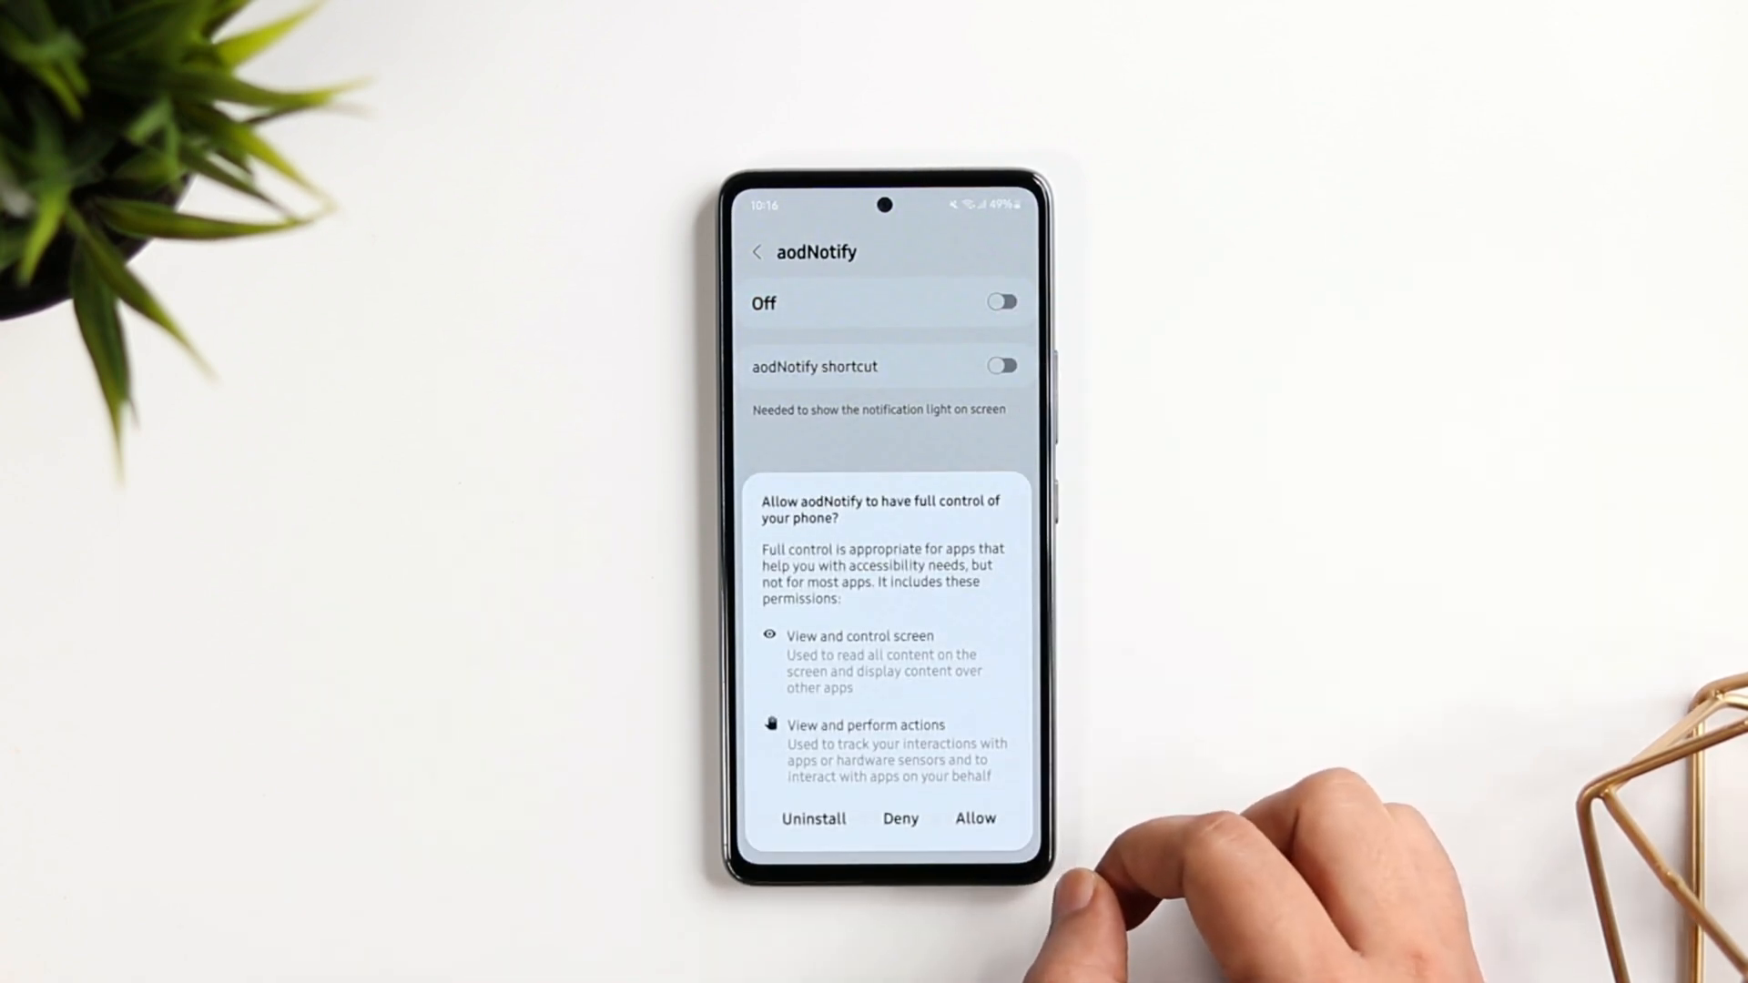
Grant aodNotify accessibility full control and finish the setup checklist.
click(973, 817)
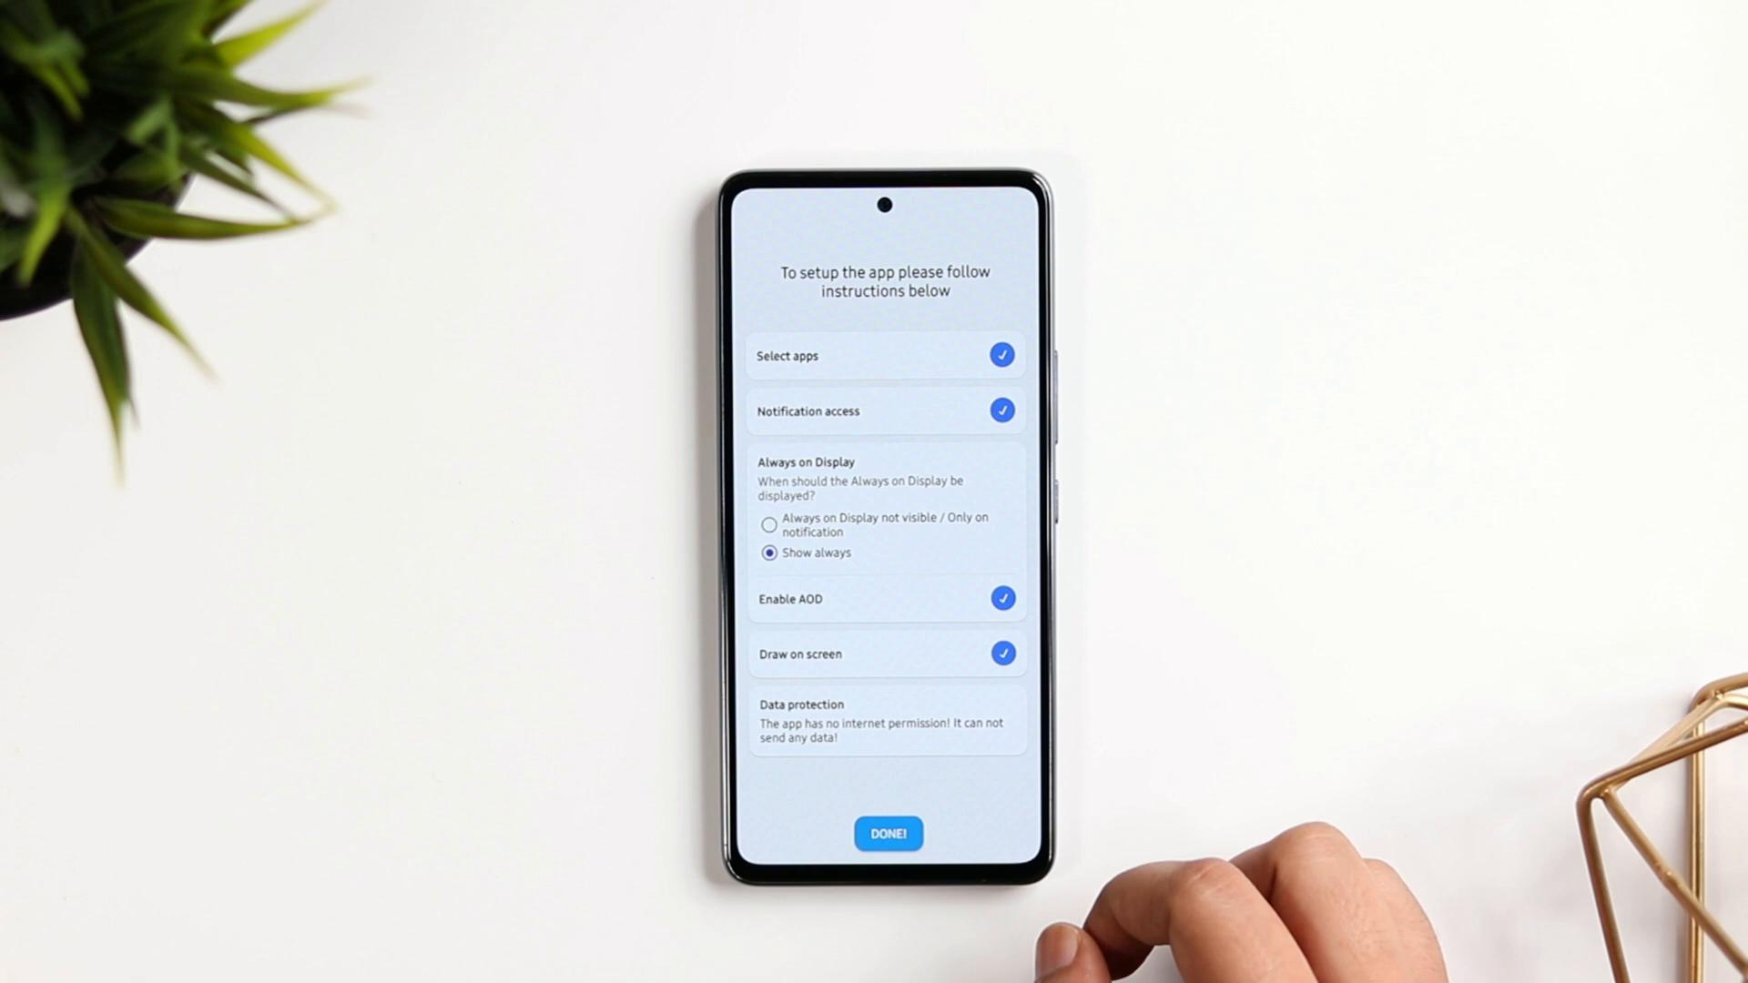
click(887, 834)
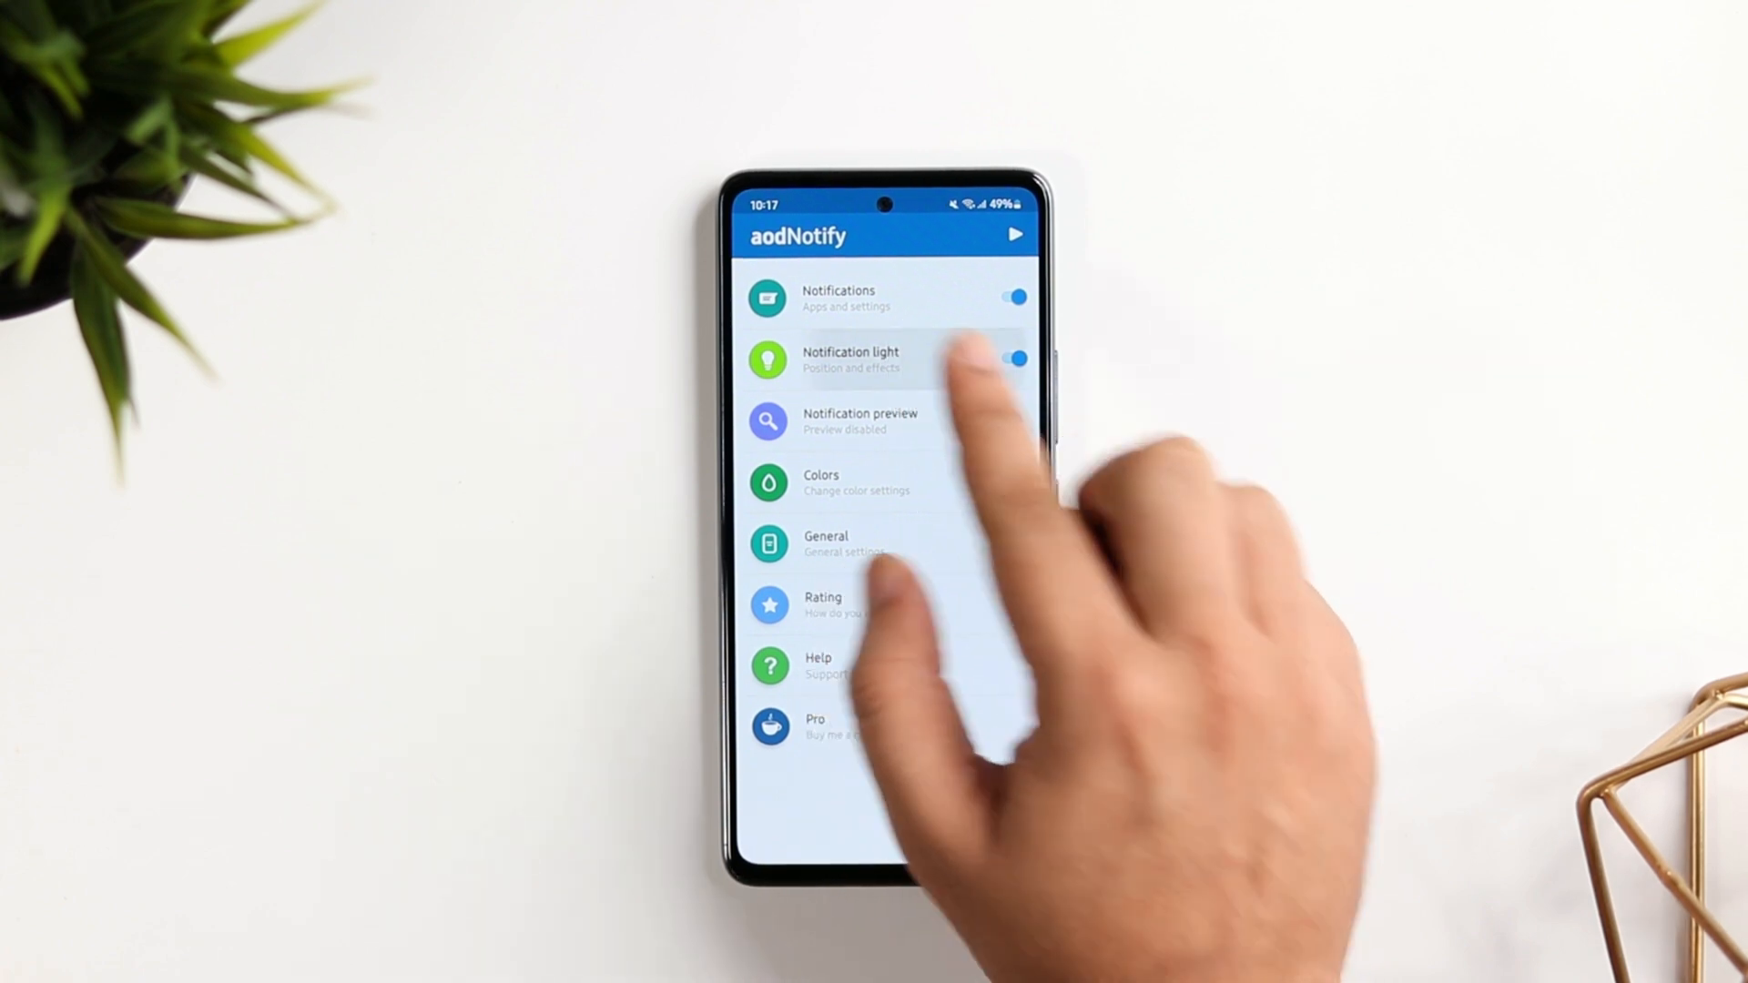
In Notification light Style, try the Screen edges position and close the edge side choices.
click(850, 358)
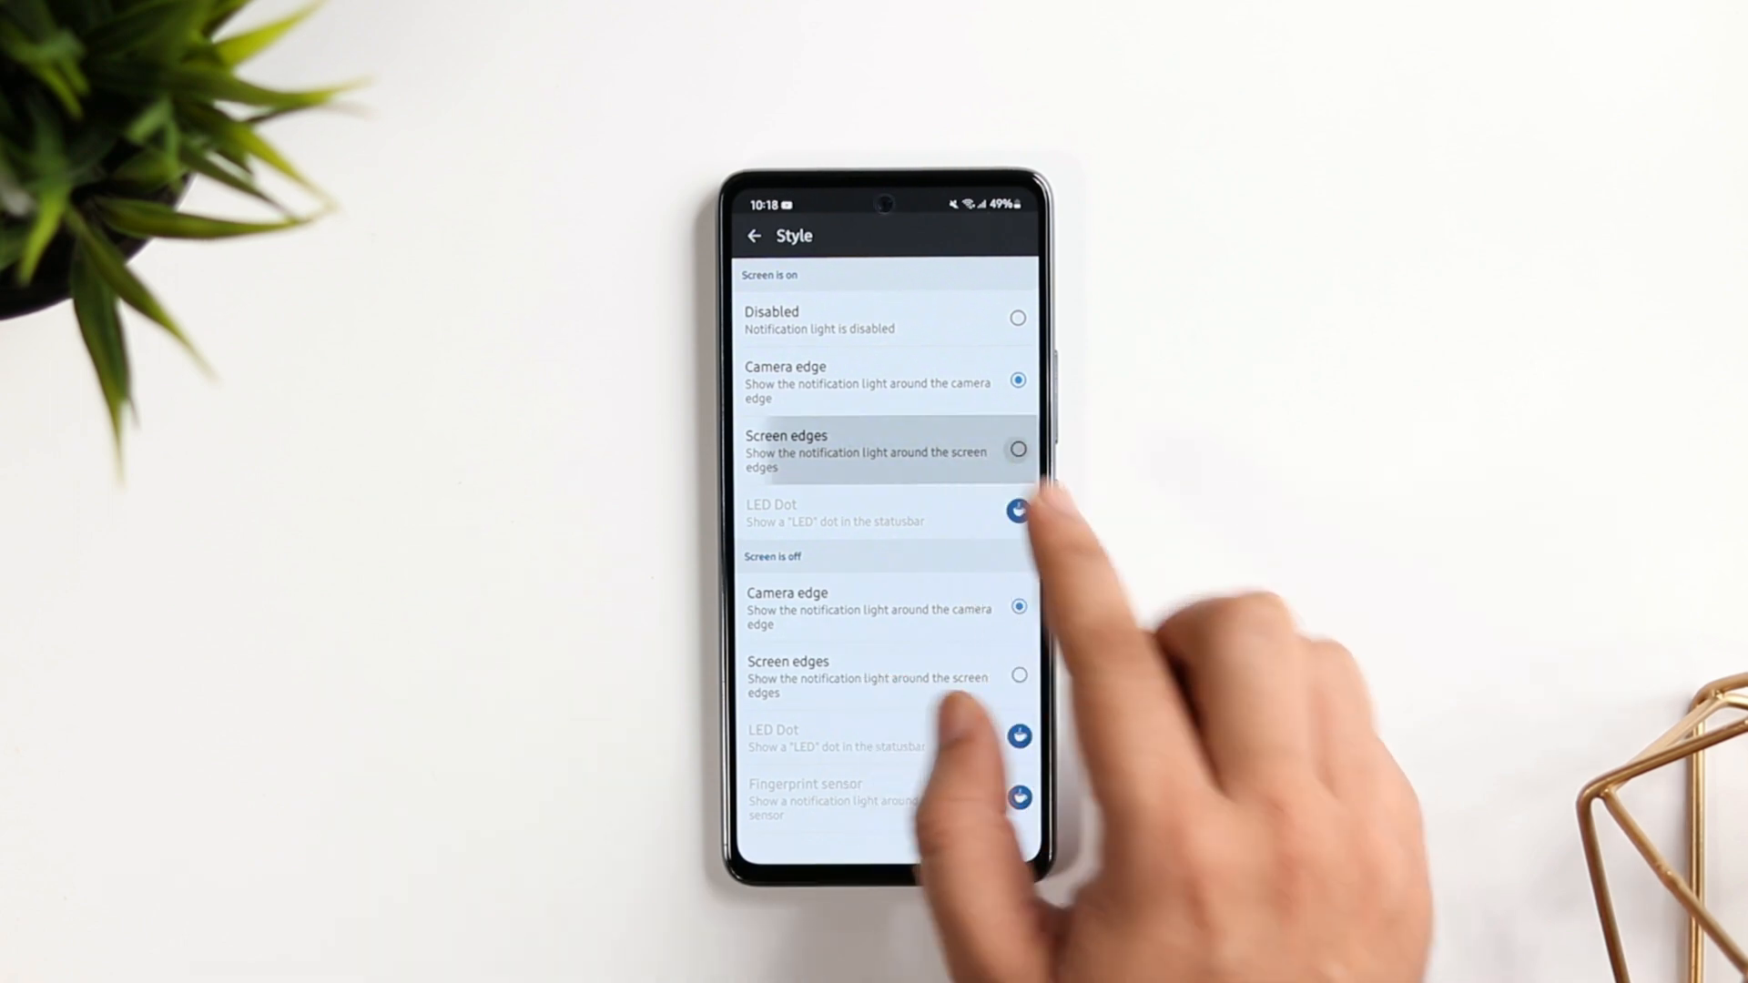
click(881, 450)
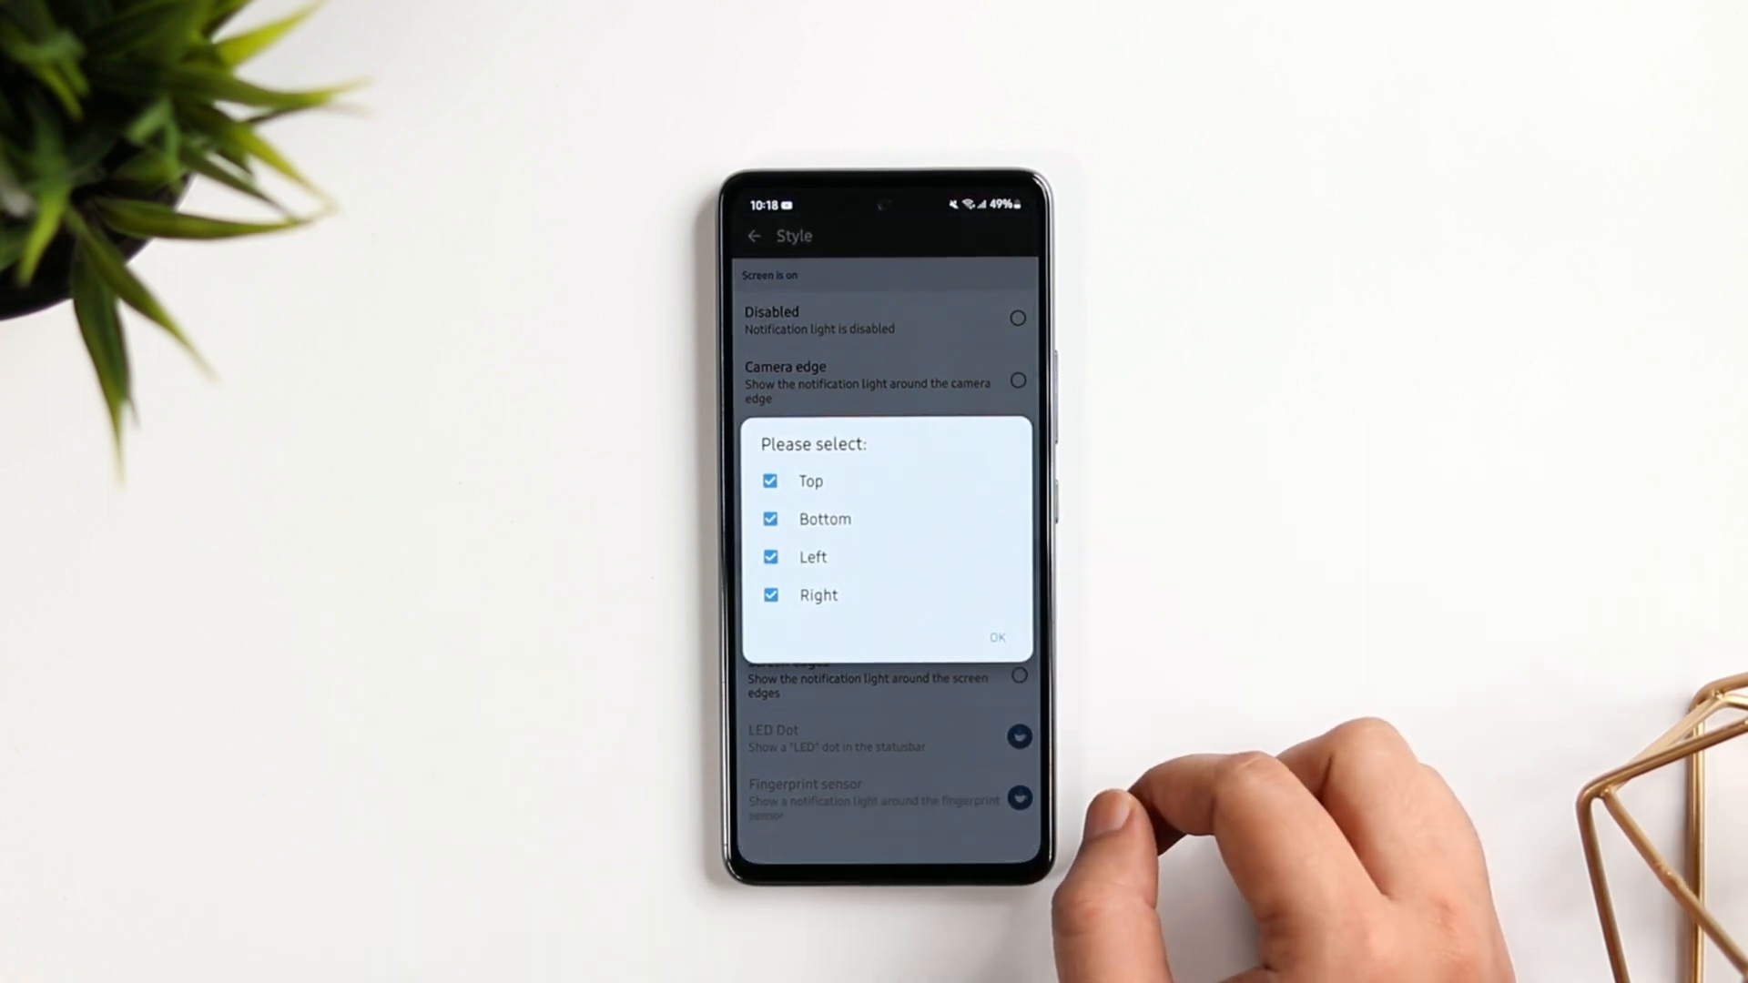
click(996, 637)
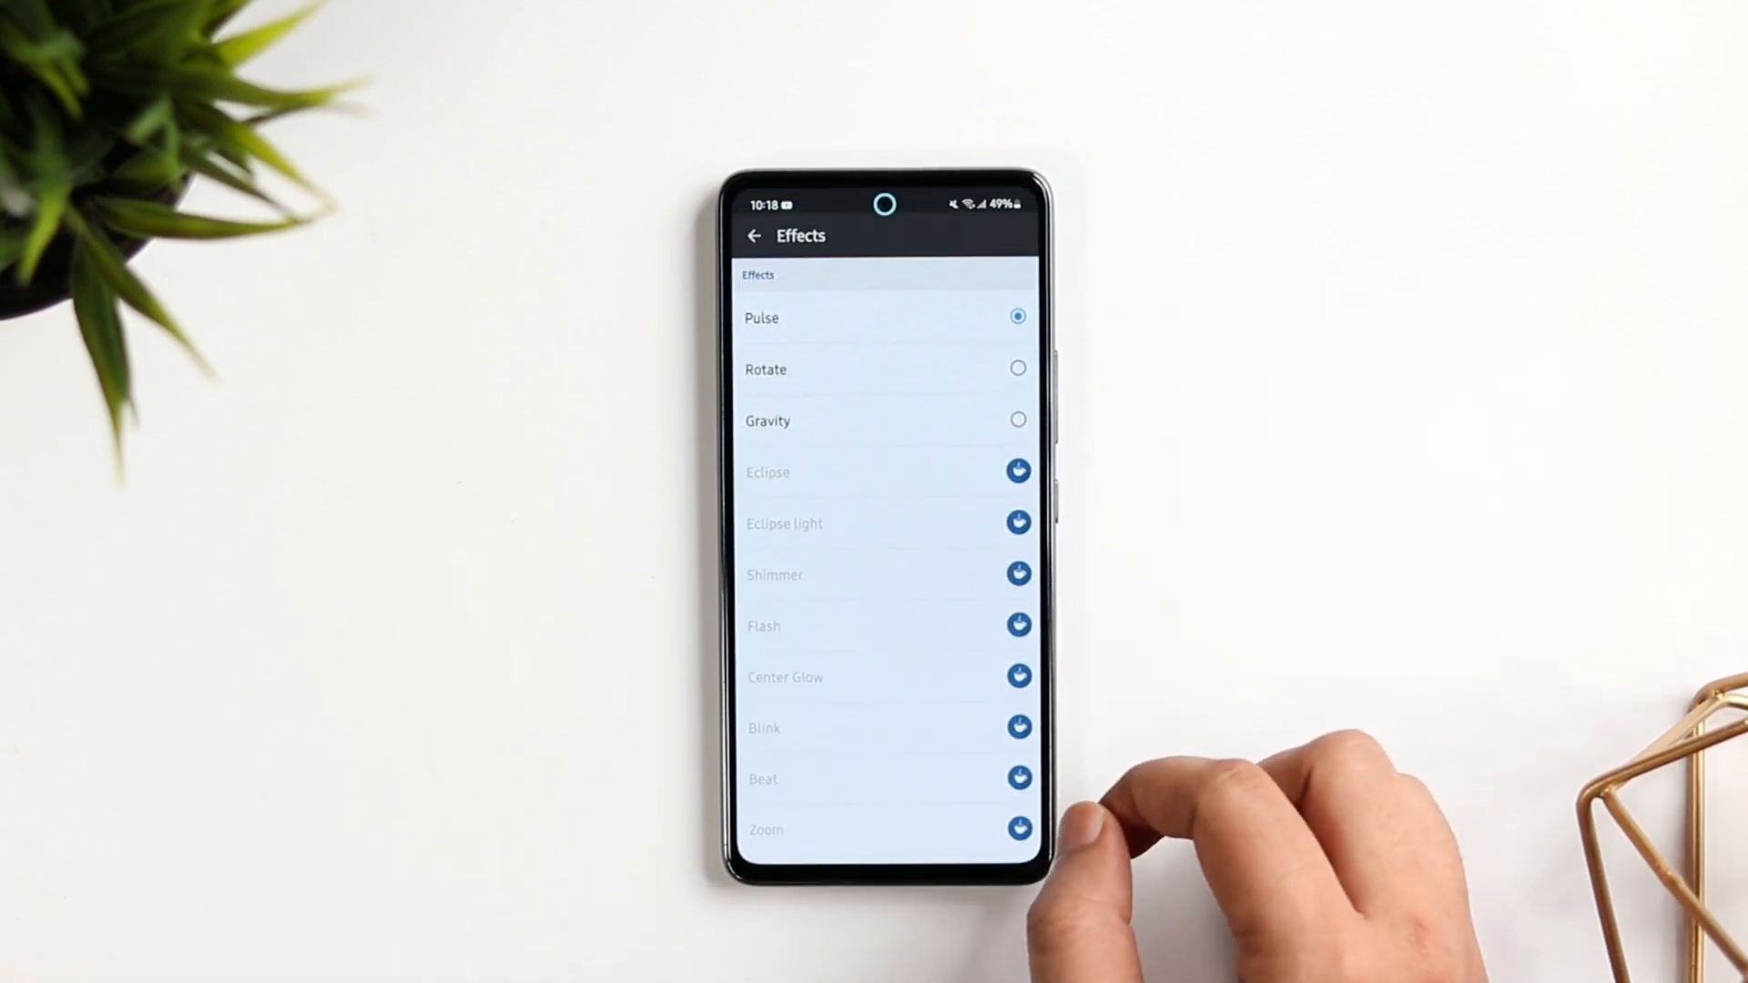
Switch the ring effect from Pulse, trying Gravity and settling on Rotate.
scroll(down, 3)
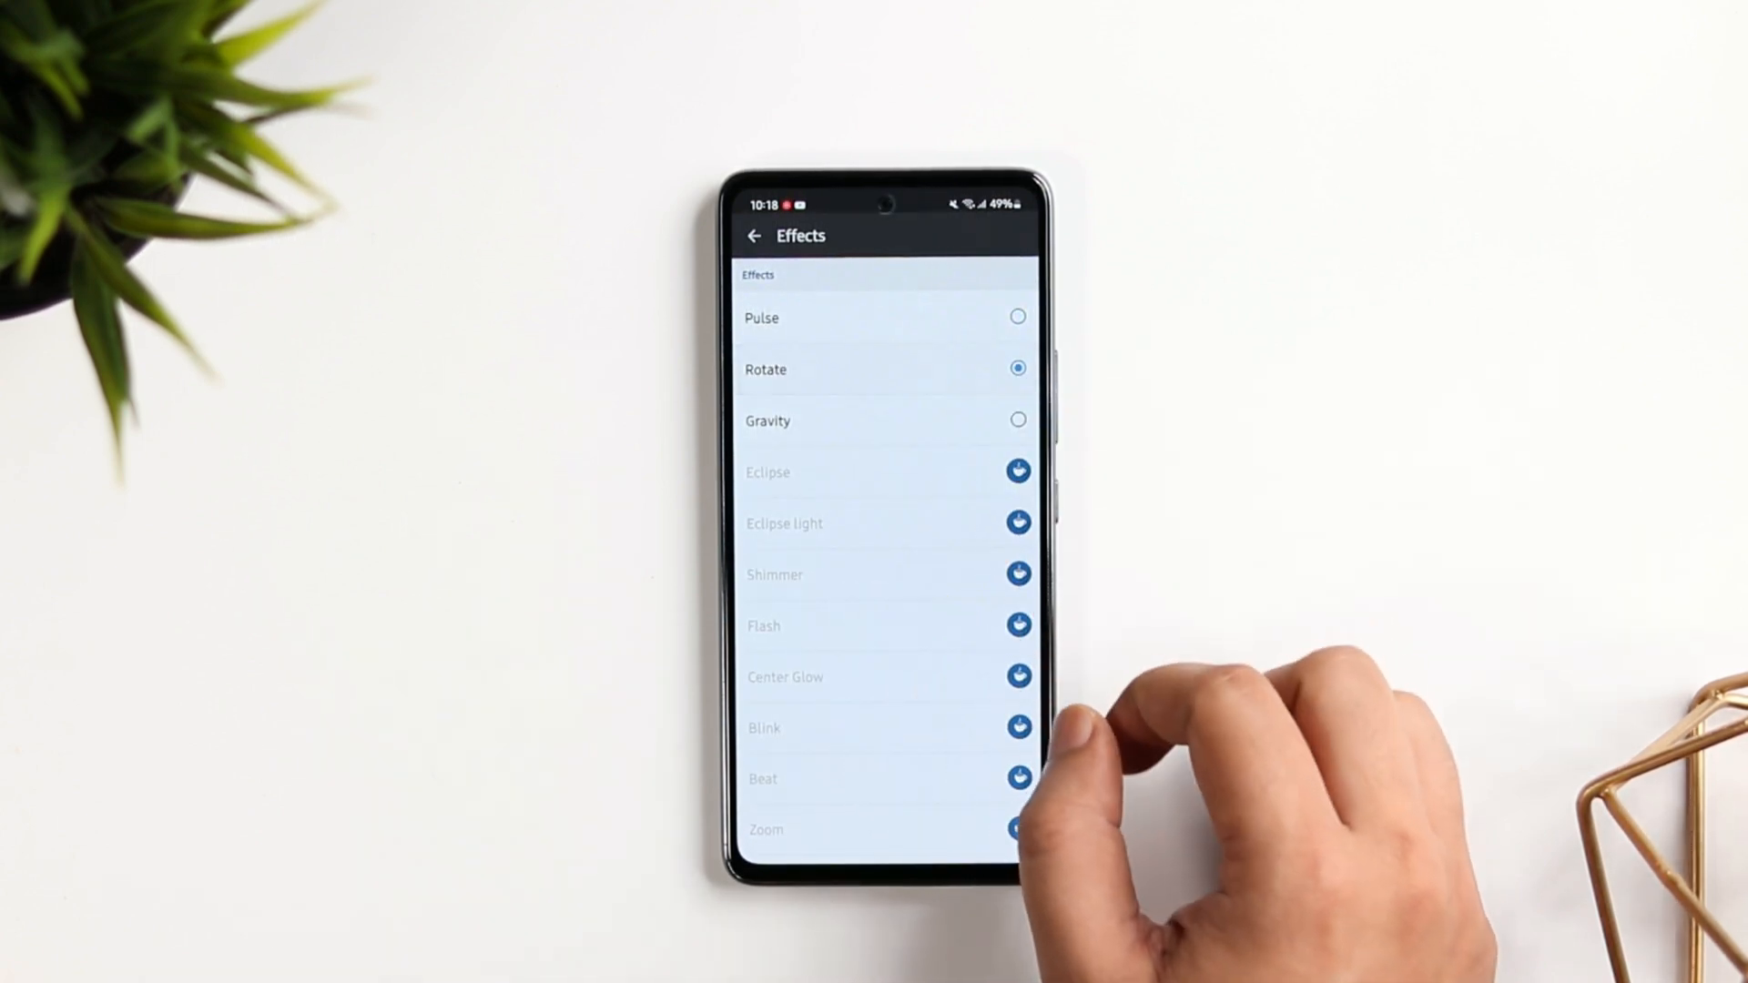
click(881, 421)
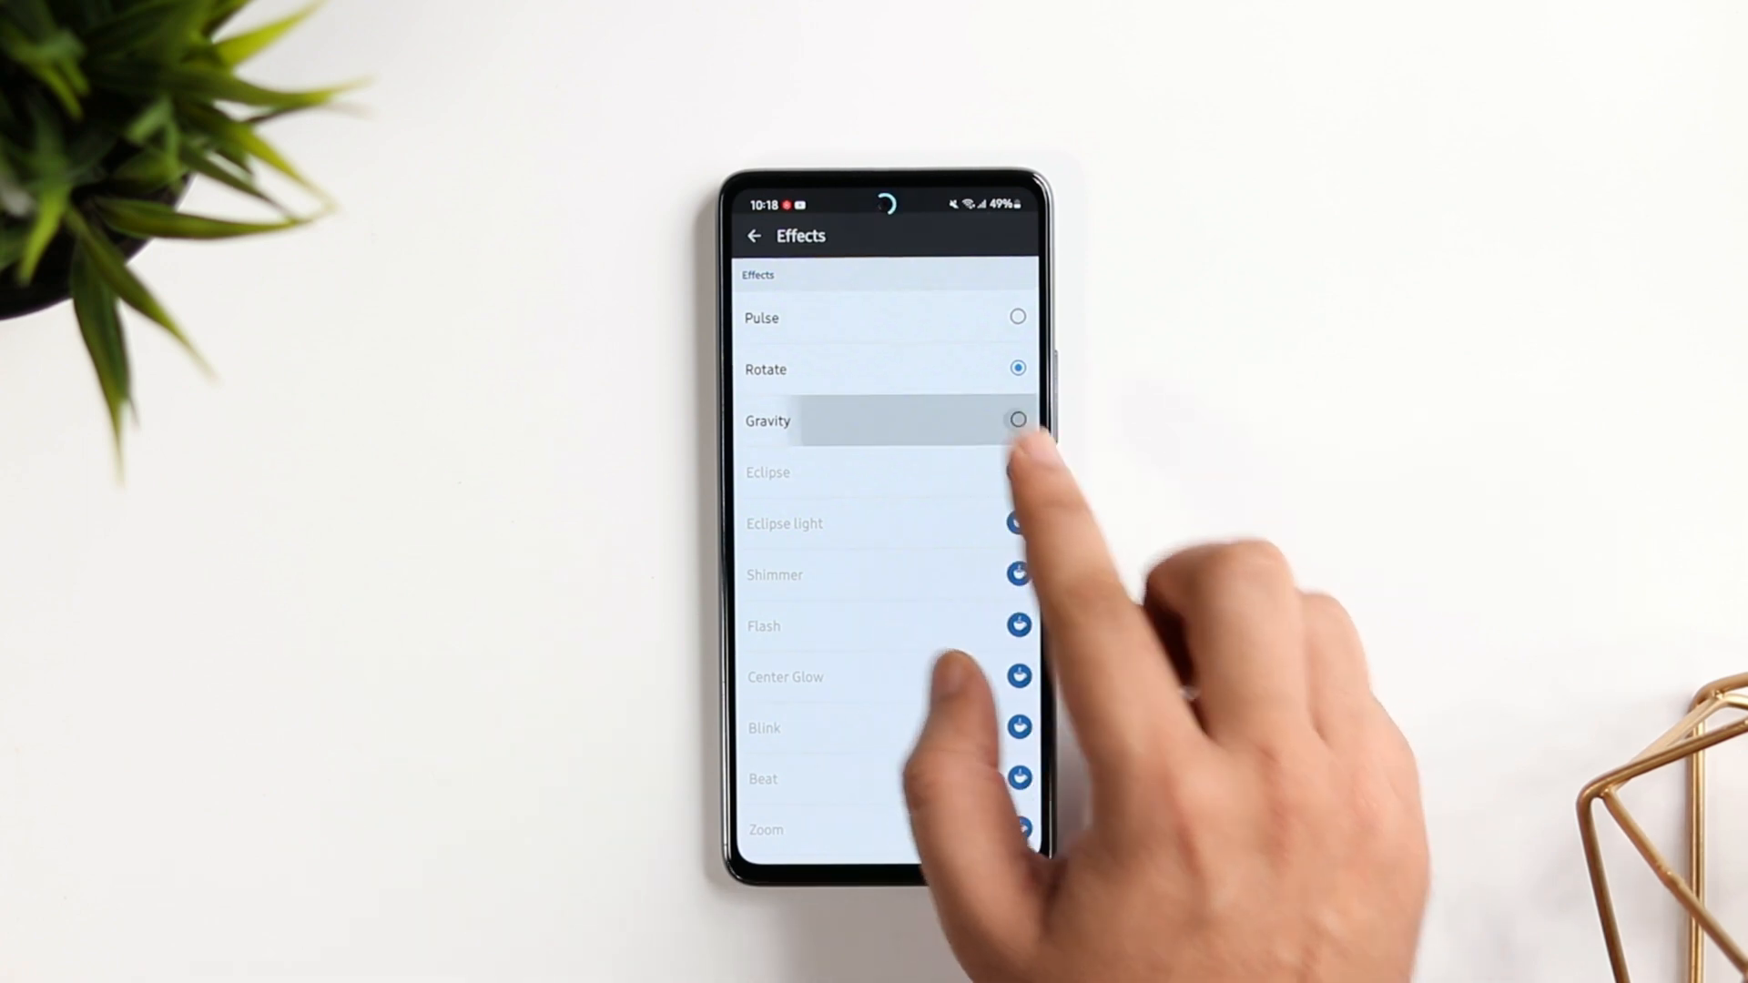
click(1016, 421)
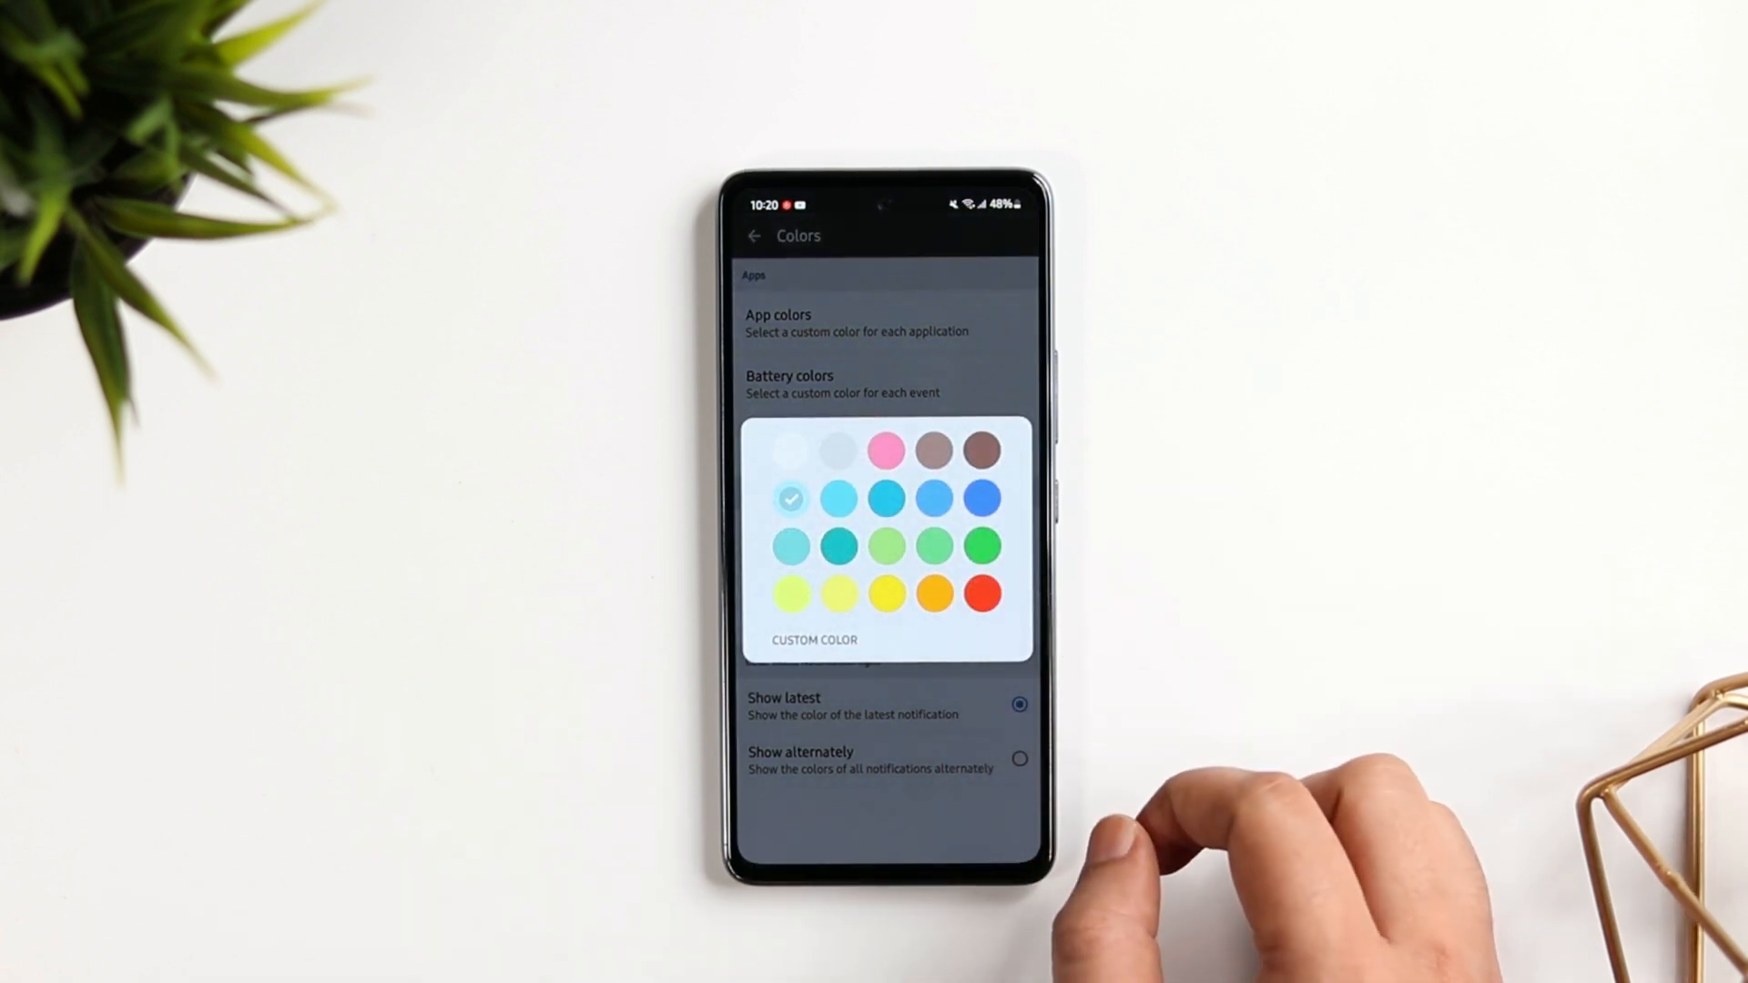
Pick the red swatch in the Colors palette so the ring glows red.
click(981, 594)
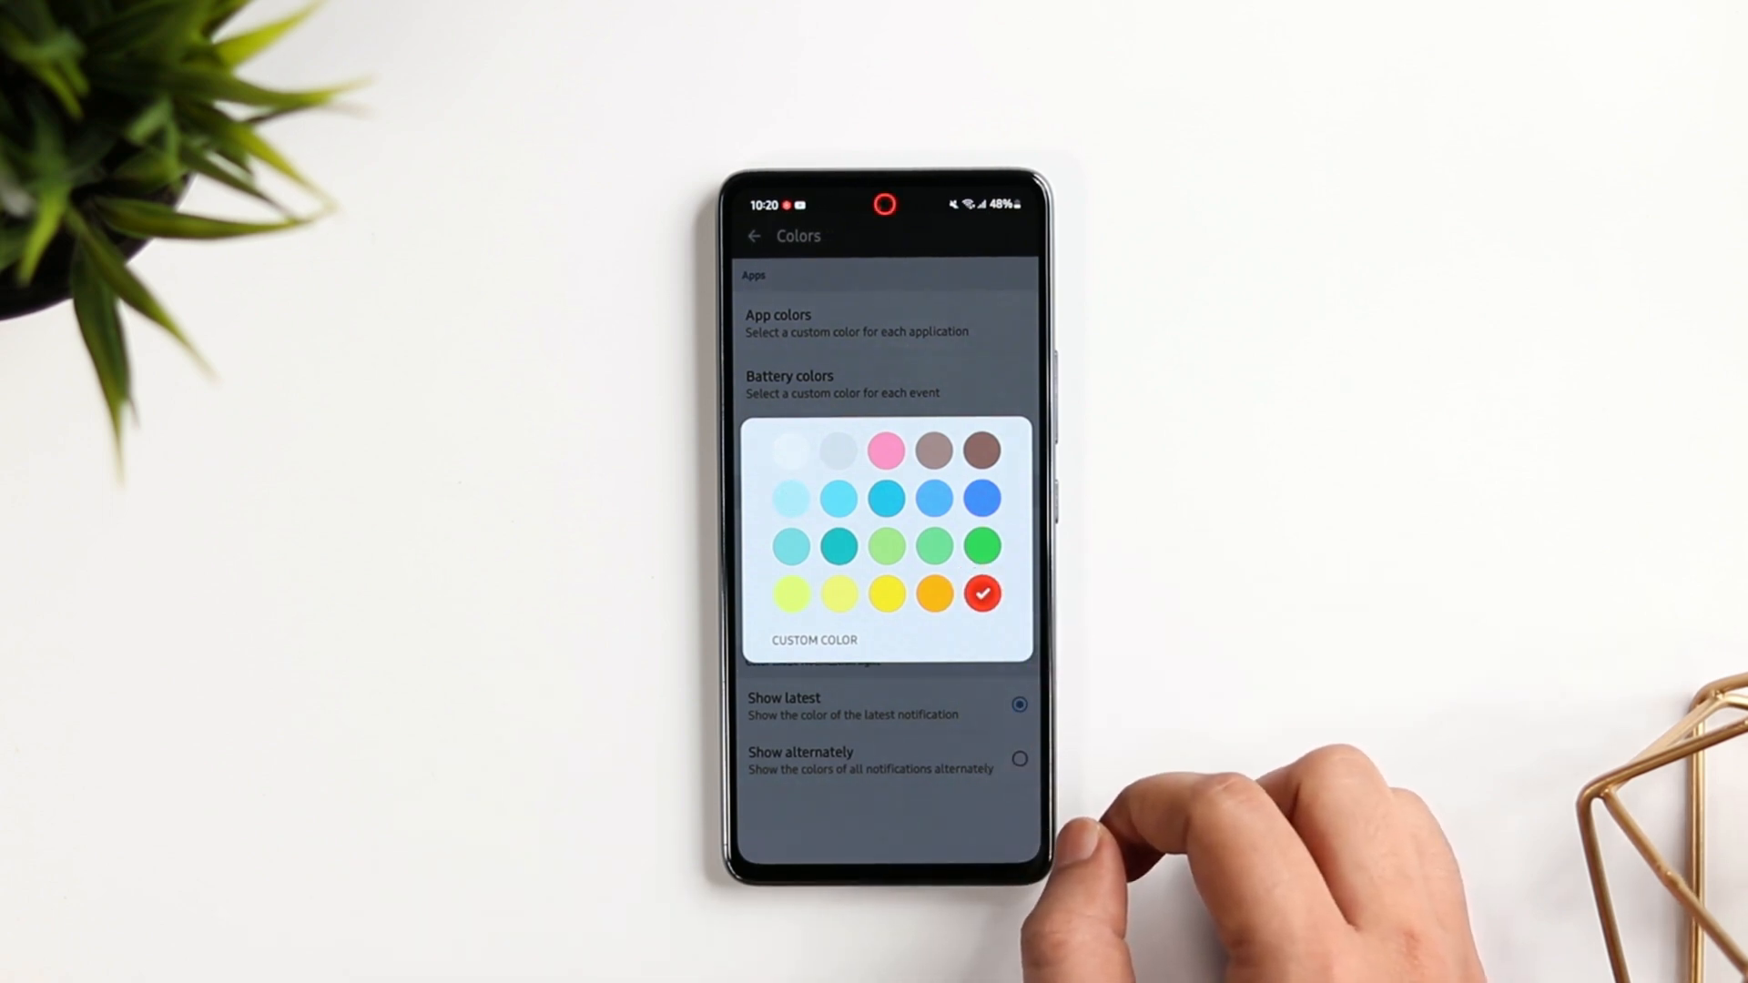
click(754, 235)
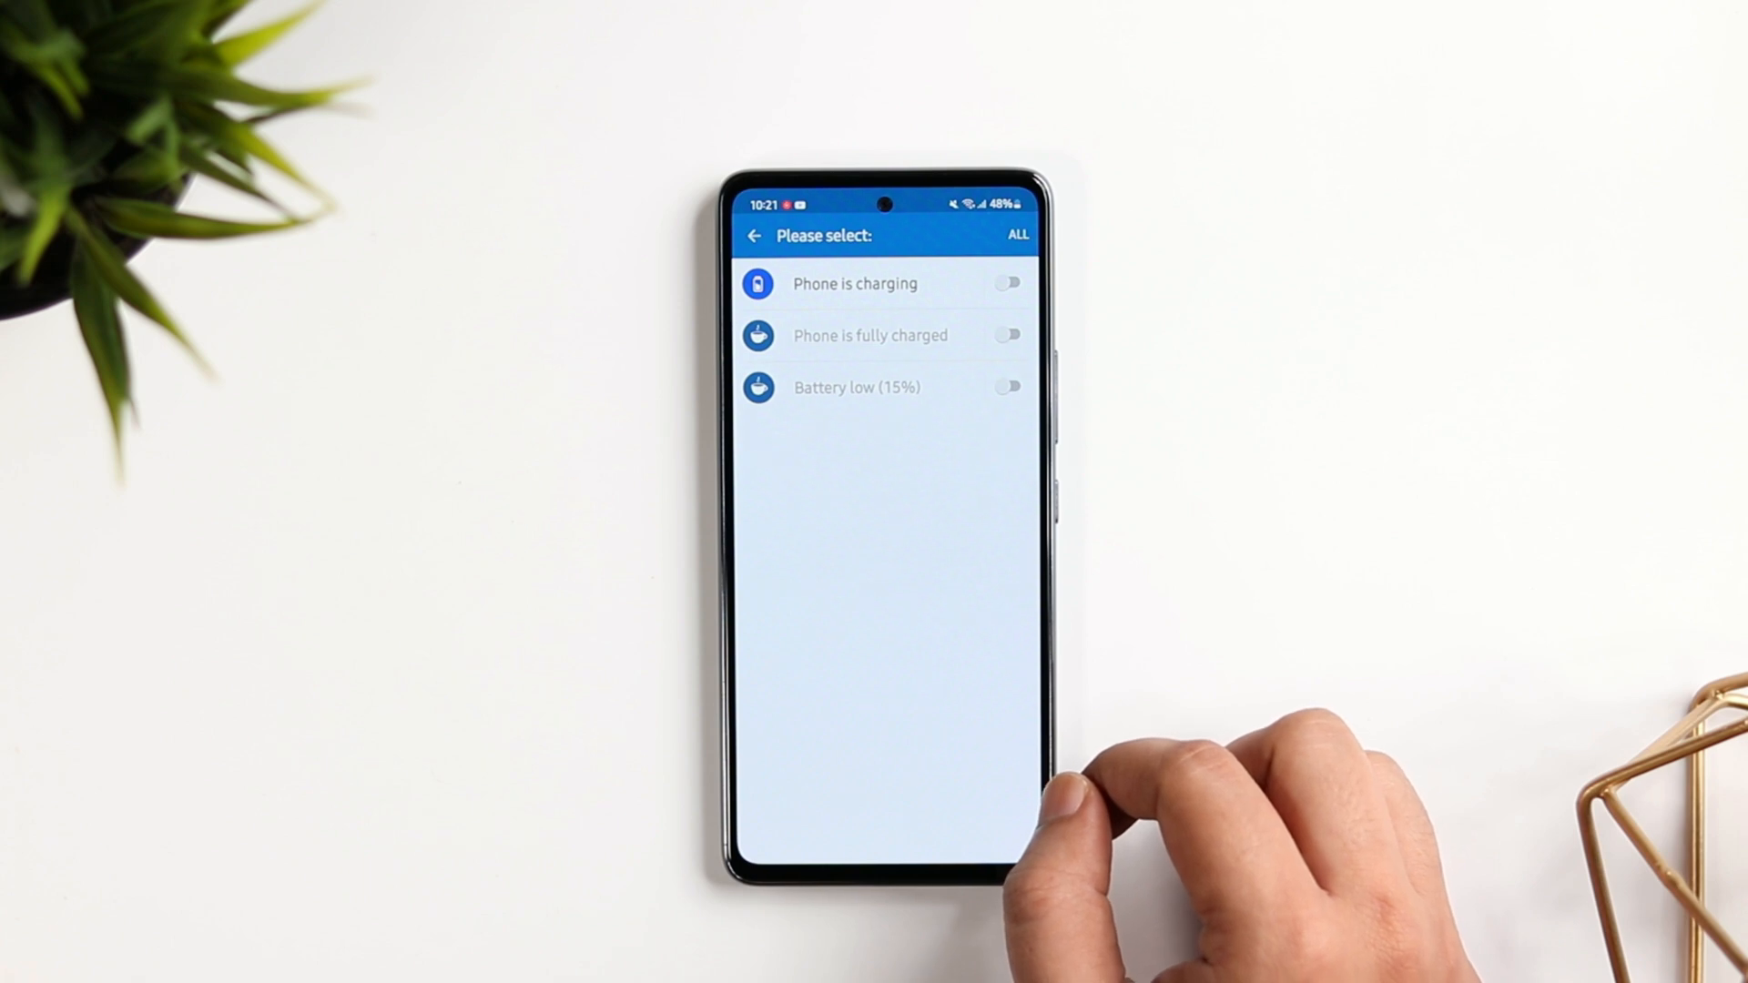
Enable the light while the phone is charging, then set the ring effect back to Pulse.
click(1007, 284)
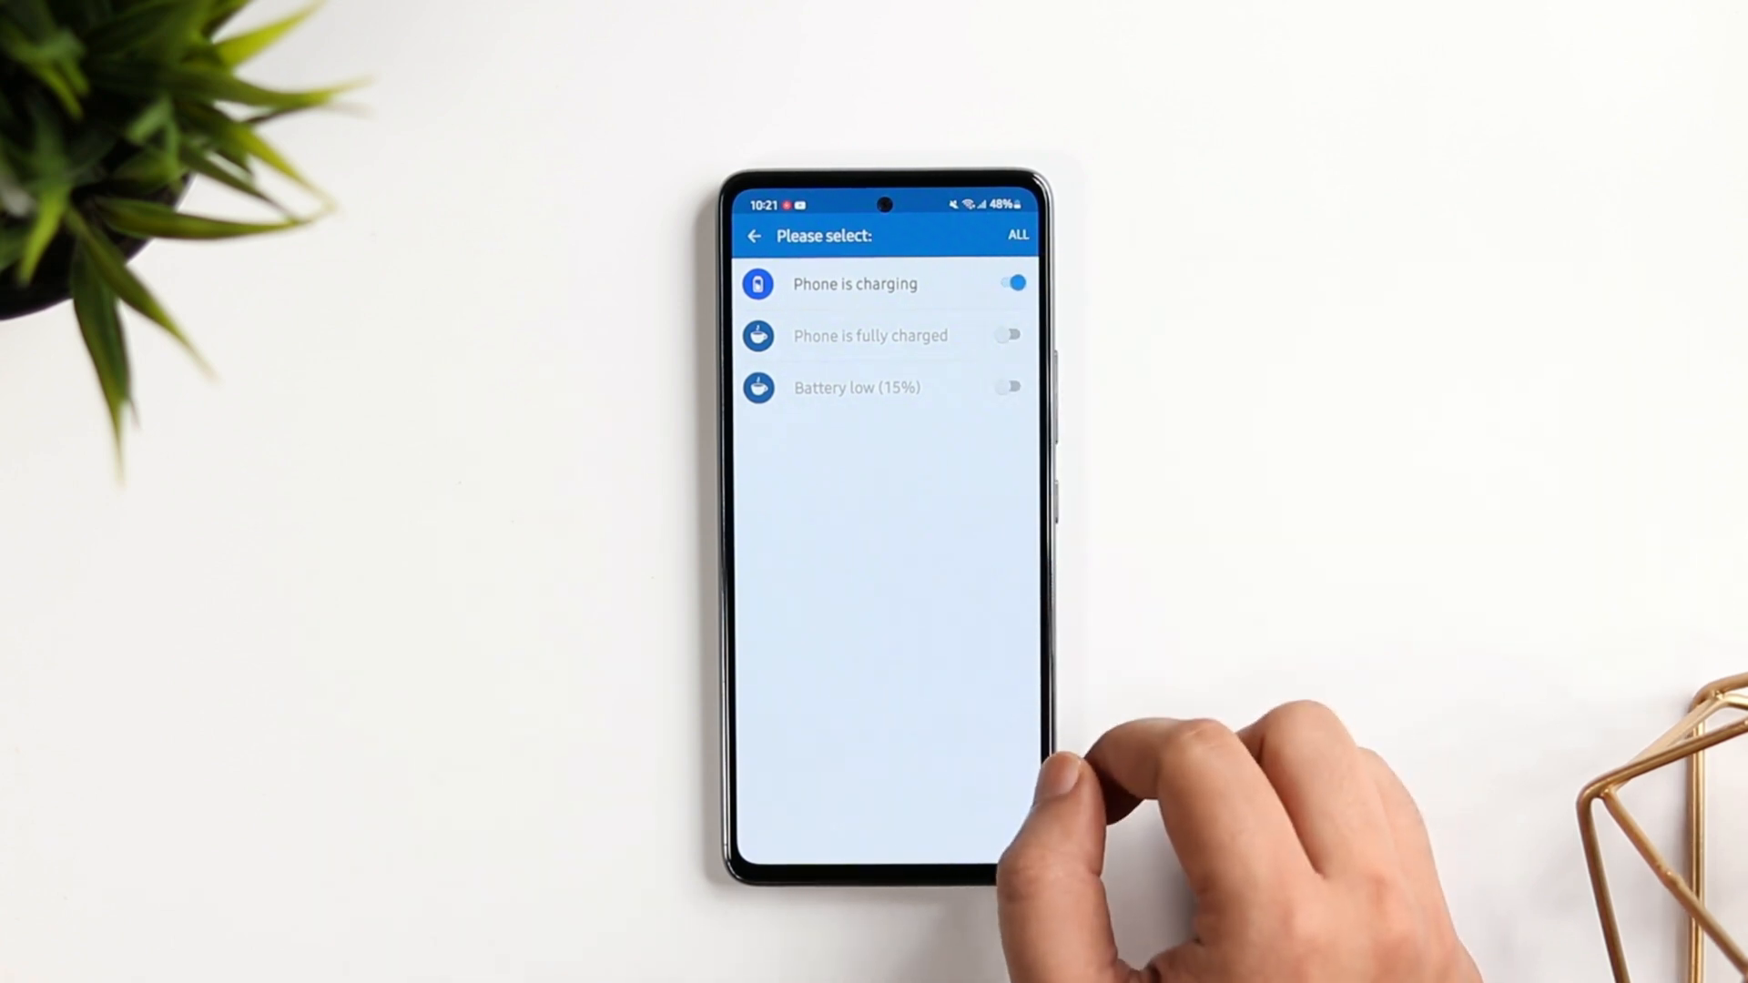
click(1007, 284)
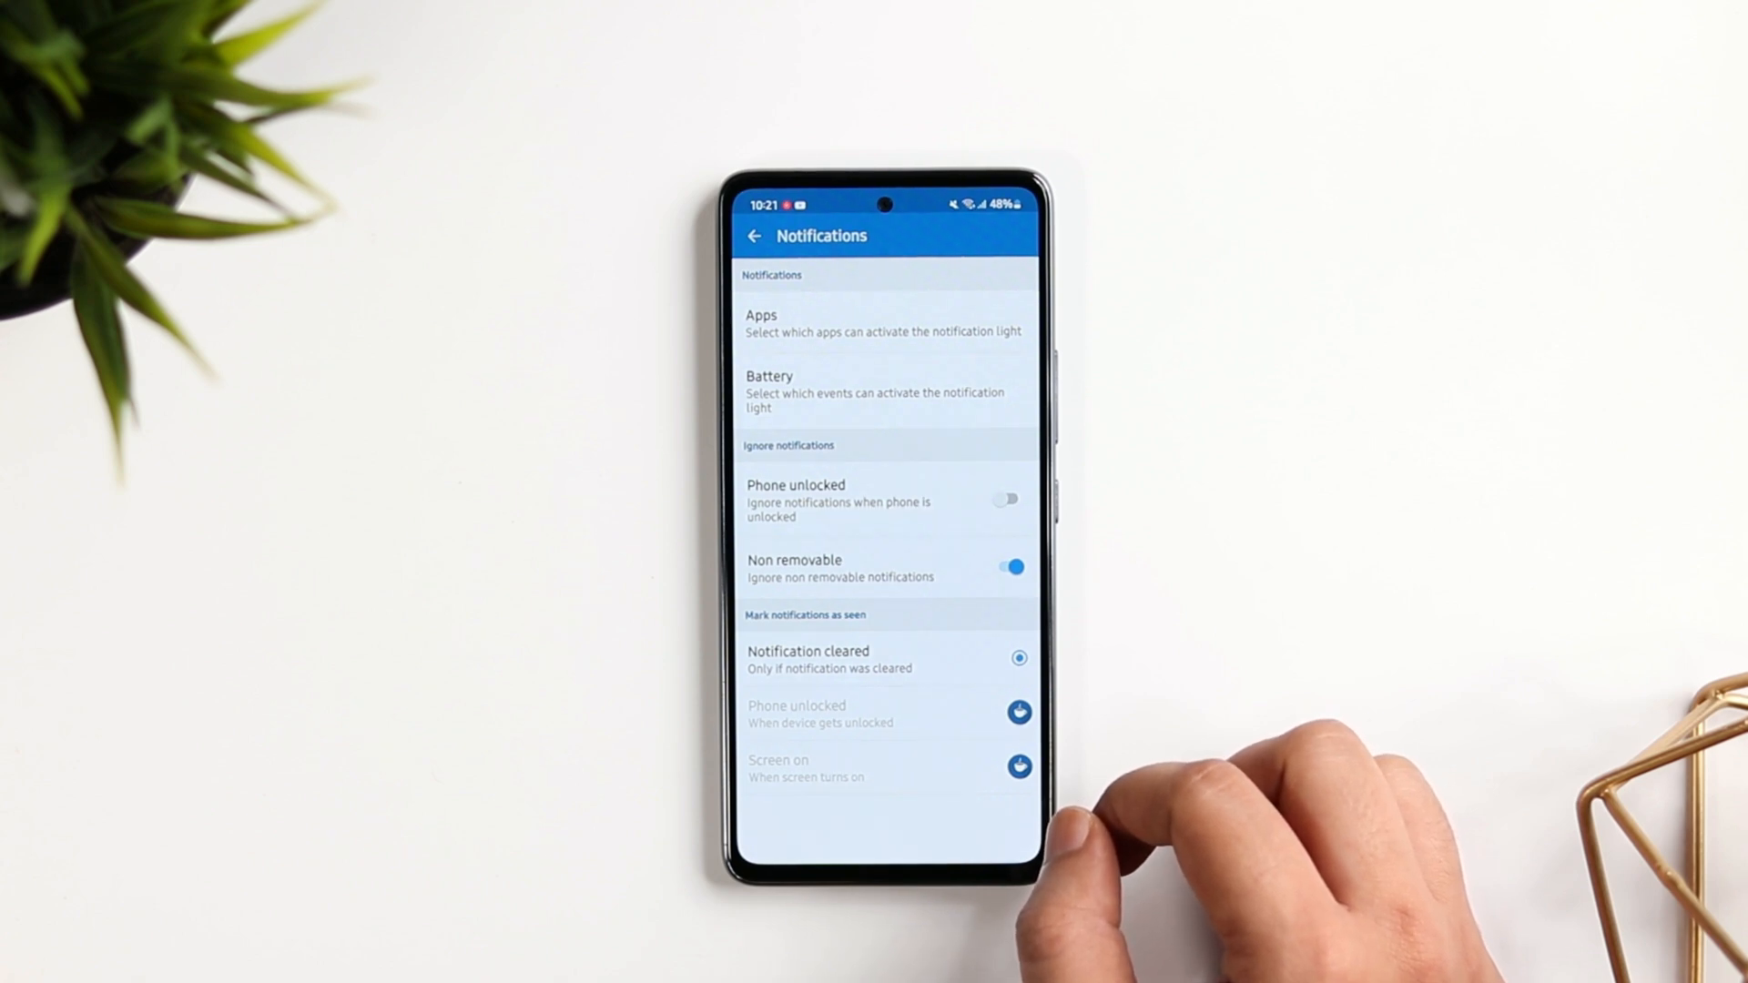
click(753, 235)
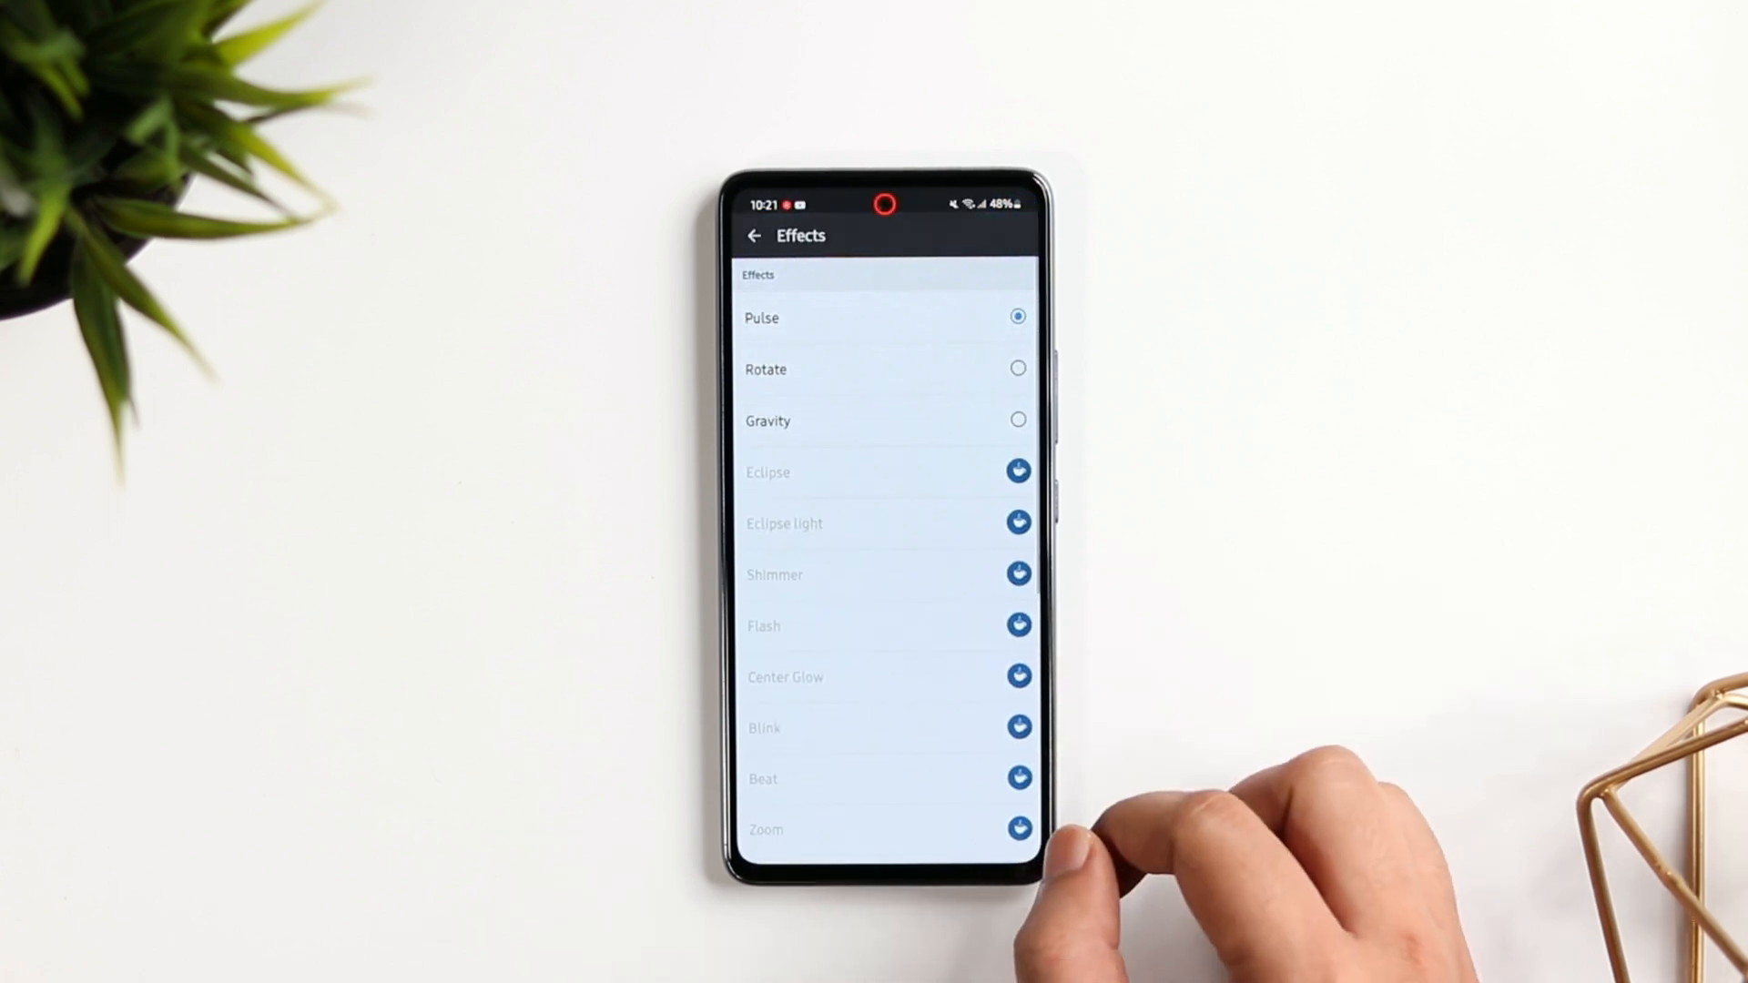
click(1016, 369)
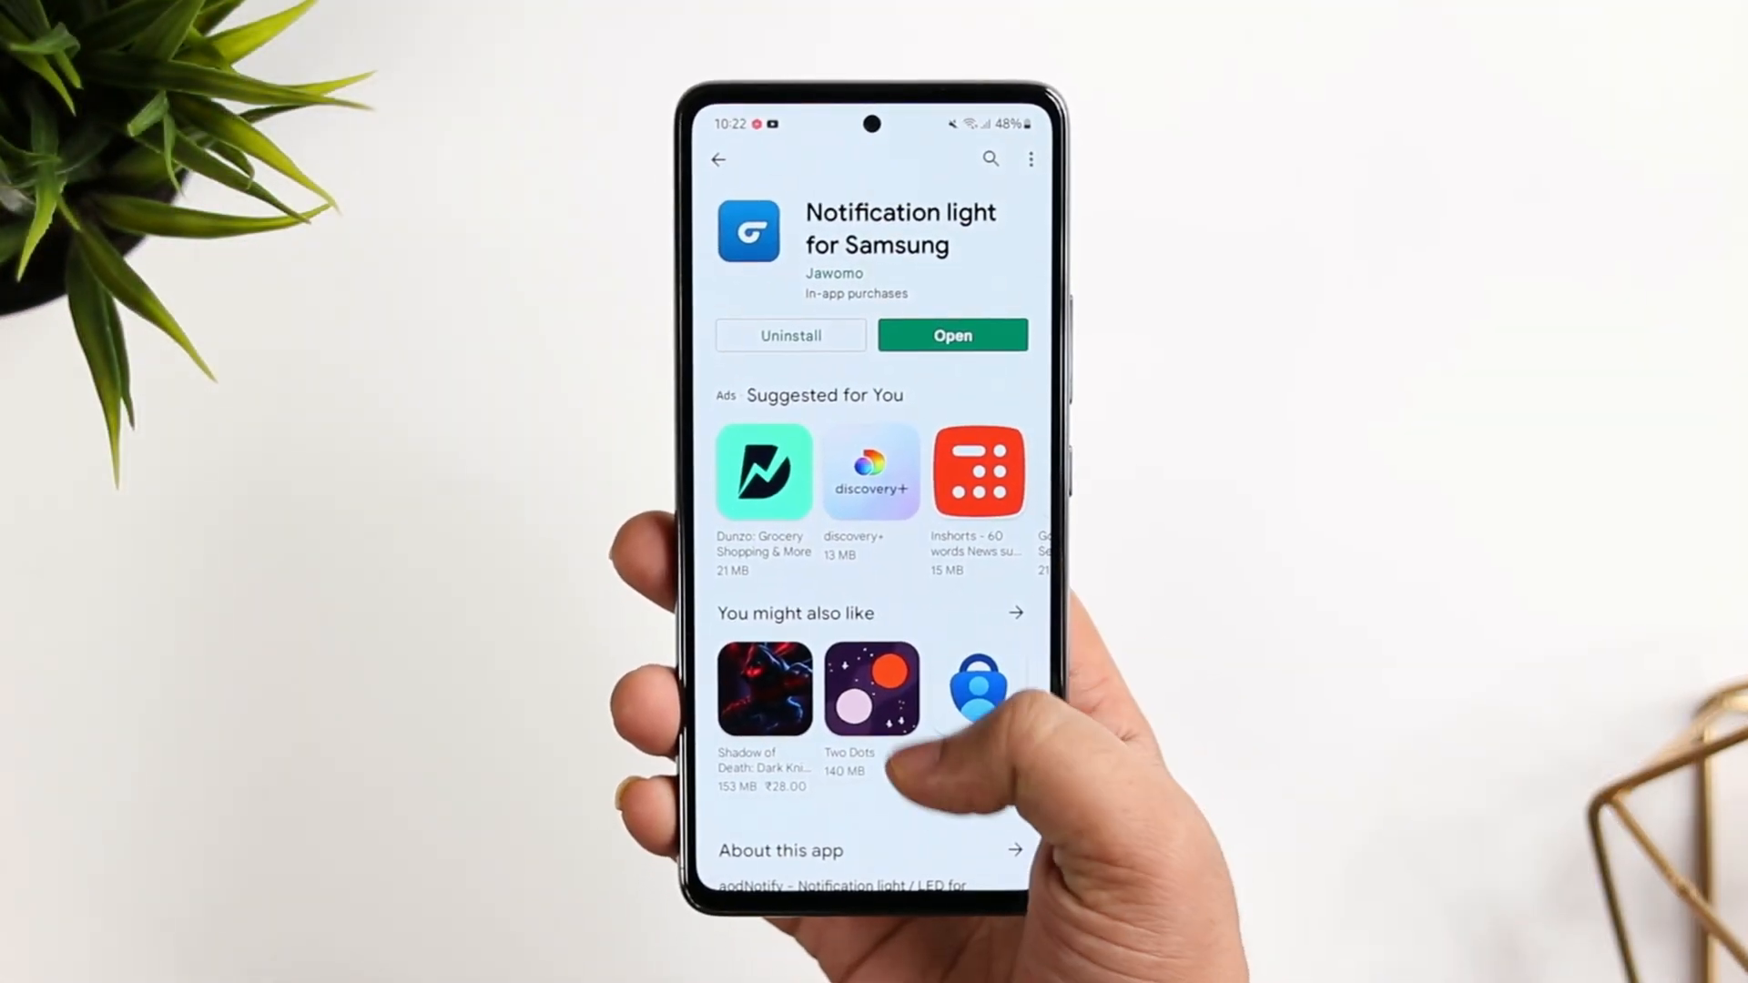
scroll(down, 3)
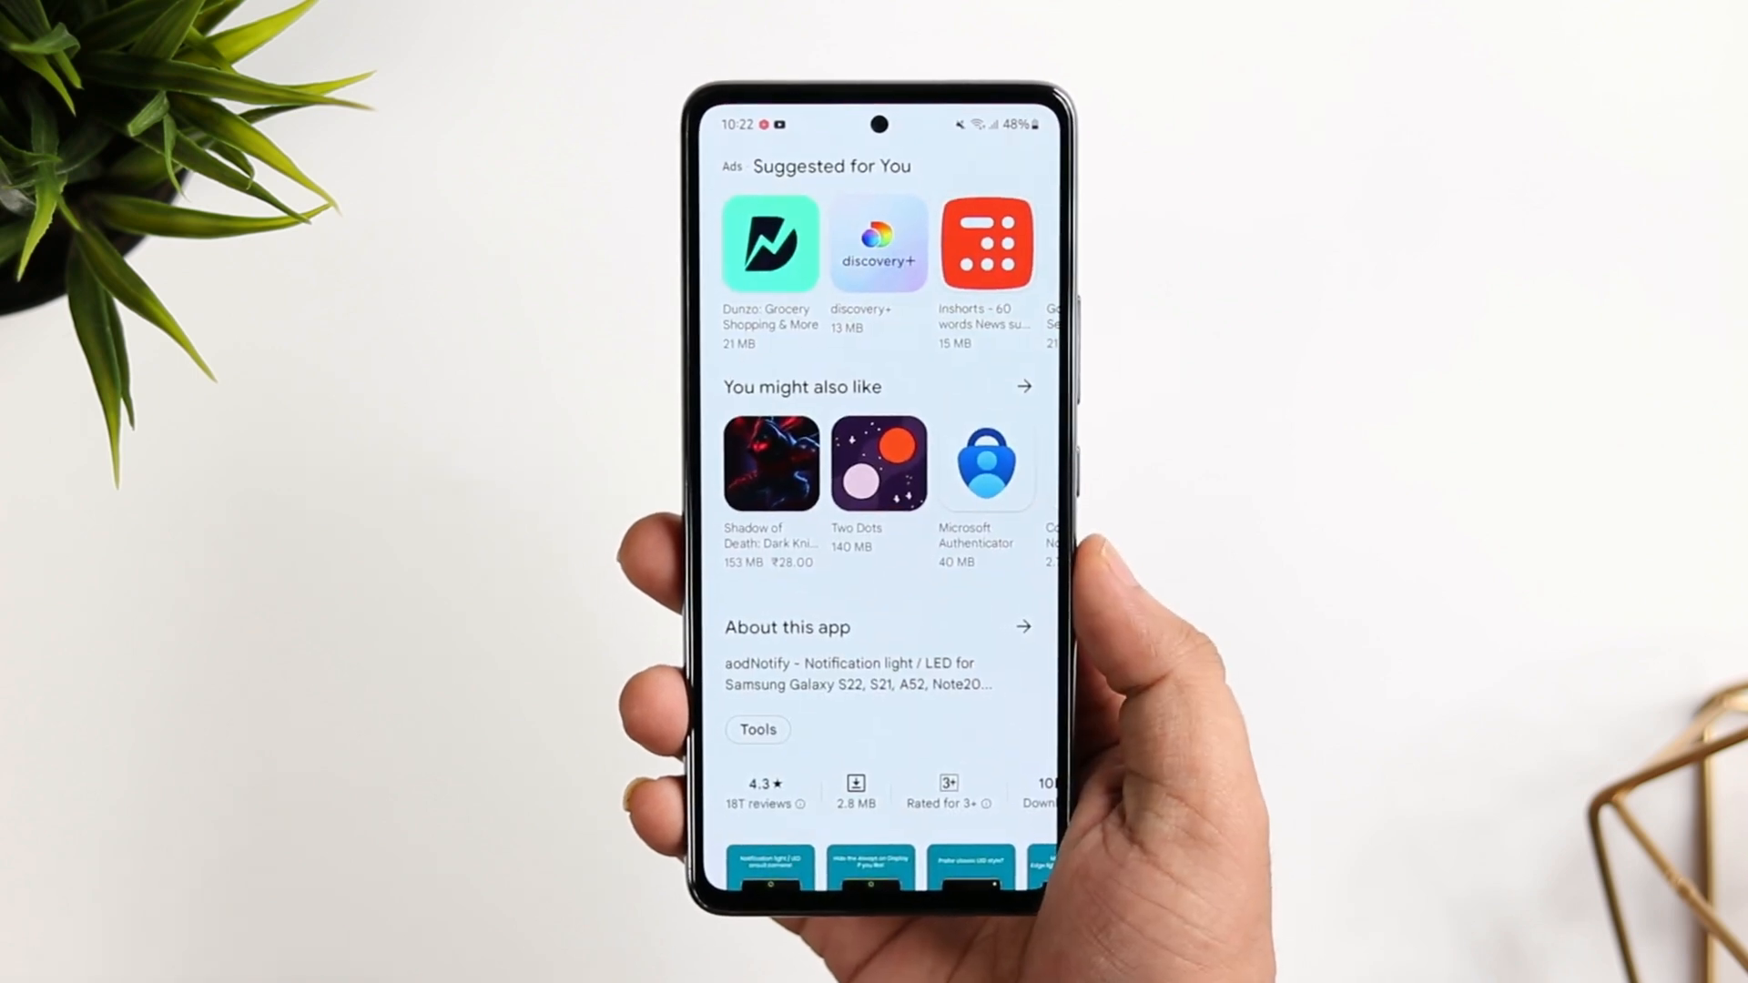
scroll(down, 3)
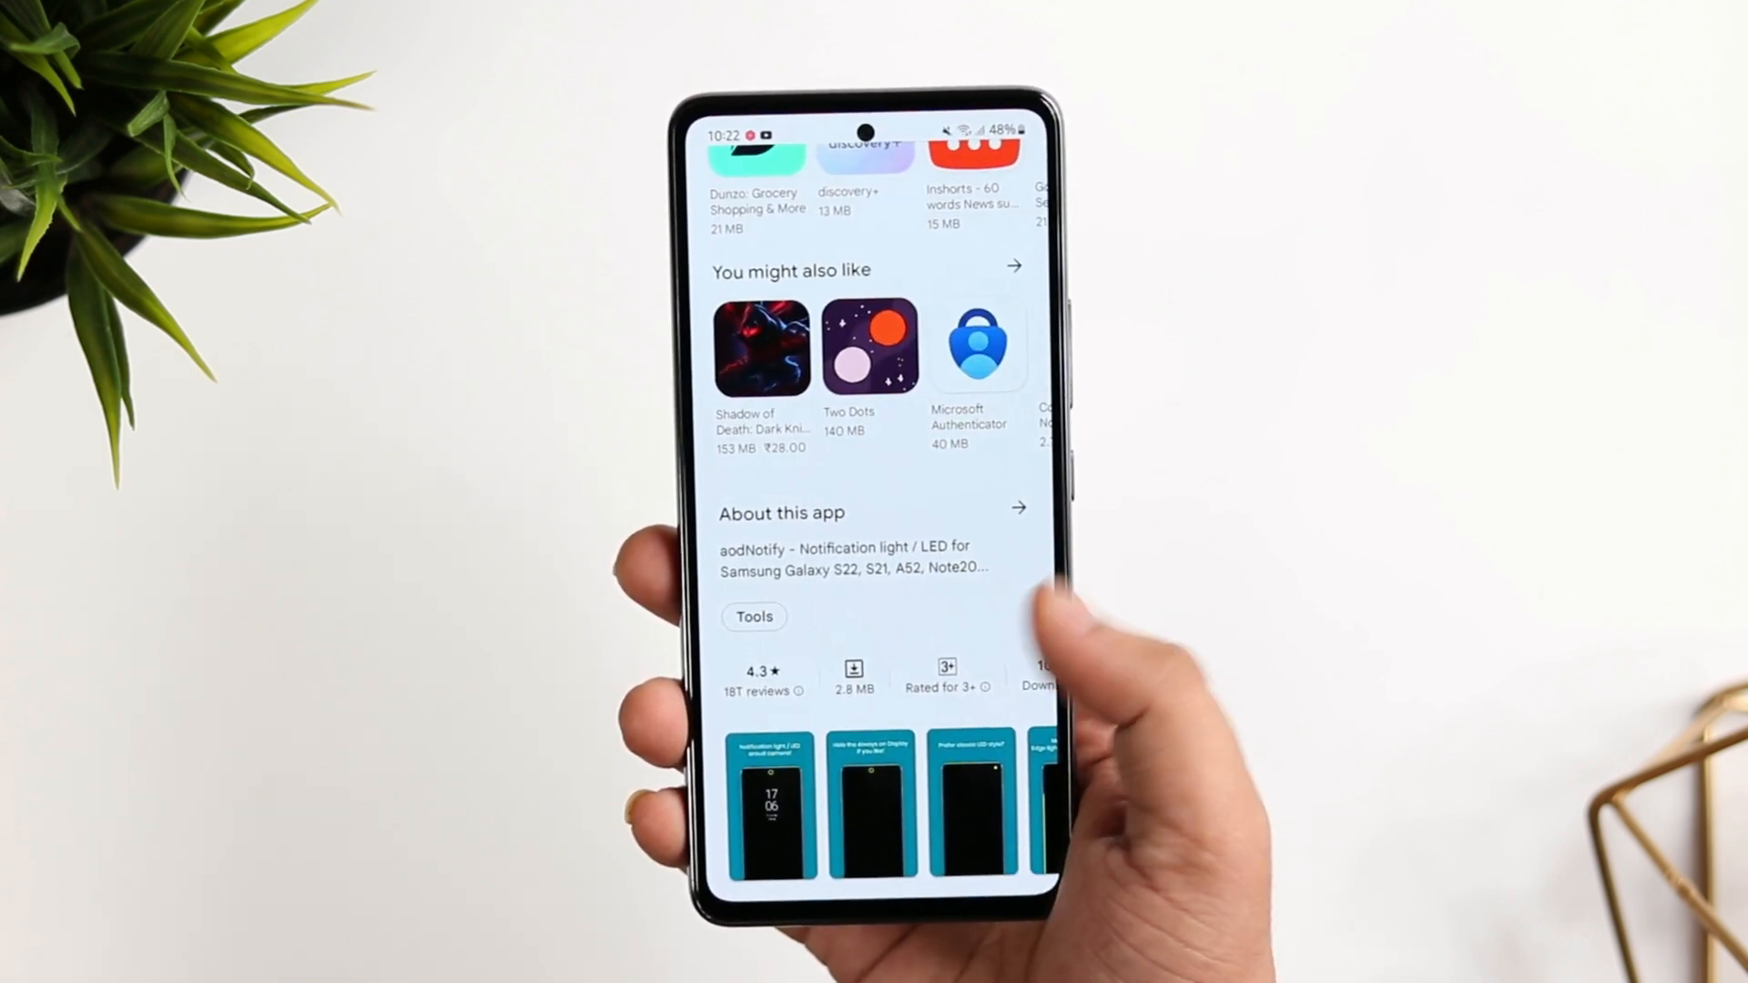